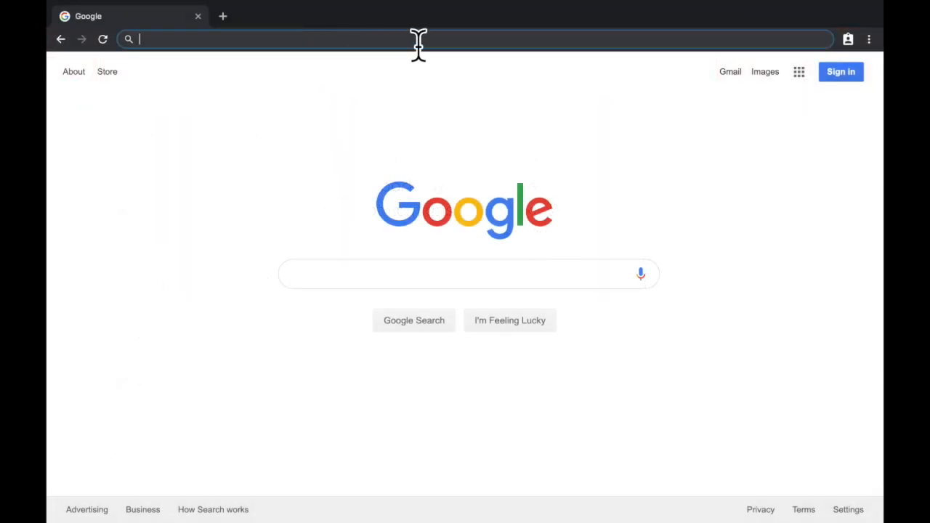
pyautogui.write('https:')
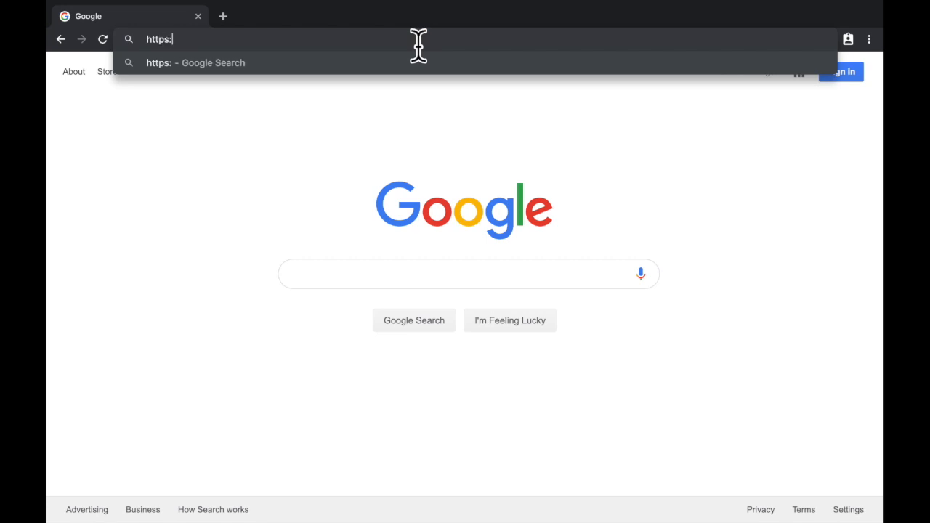
pyautogui.write('//char')
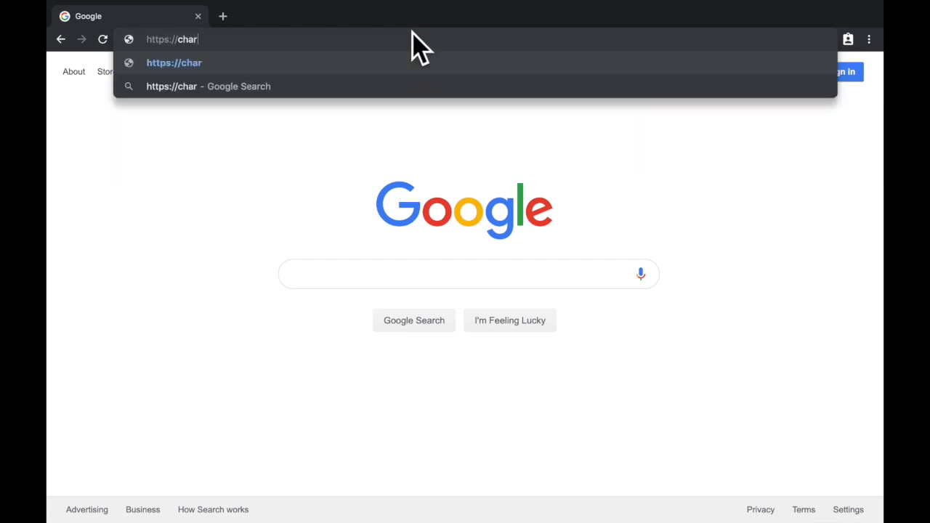
pyautogui.write('ity.')
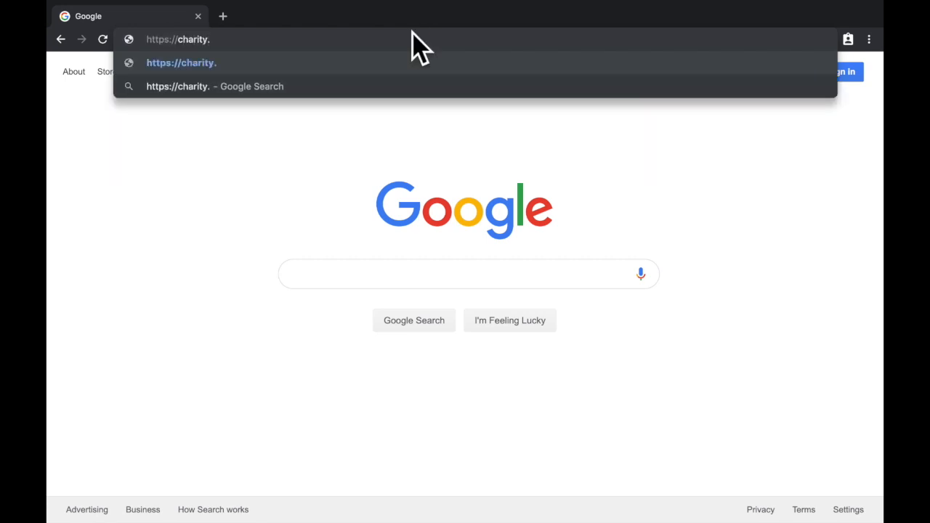
pyautogui.write('resupplyme.com/#/login')
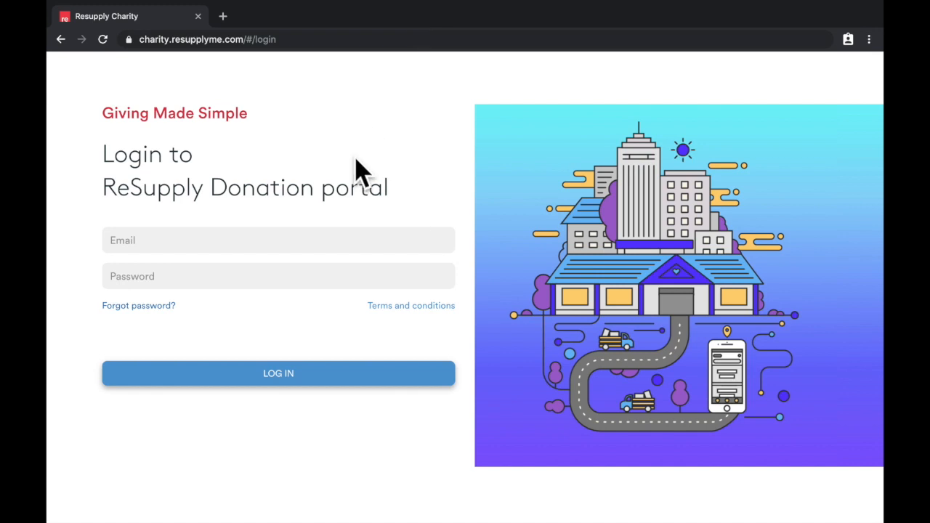
pyautogui.moveTo(333, 91)
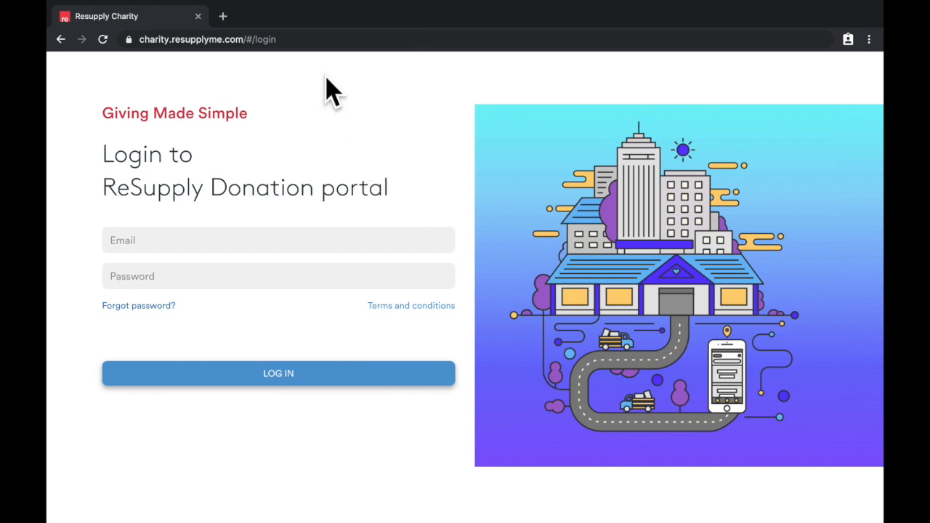
pyautogui.click(282, 7)
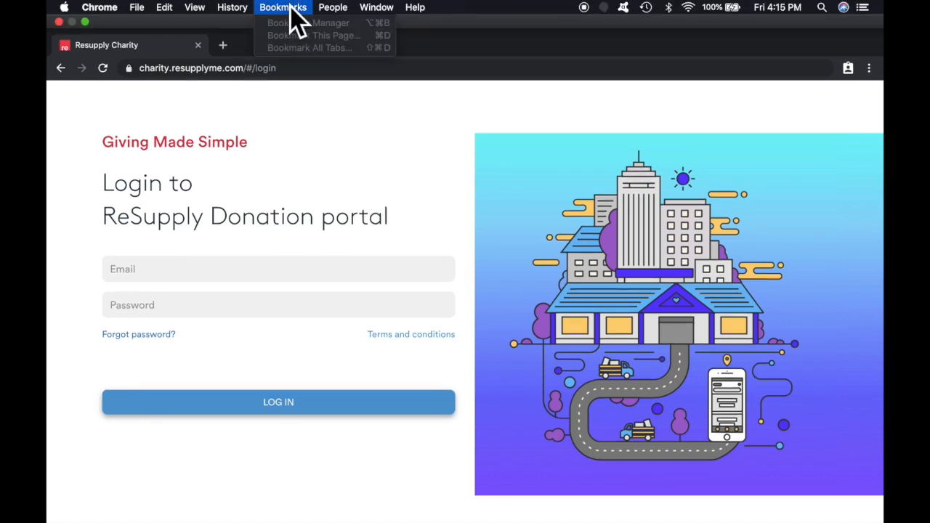
pyautogui.moveTo(293, 46)
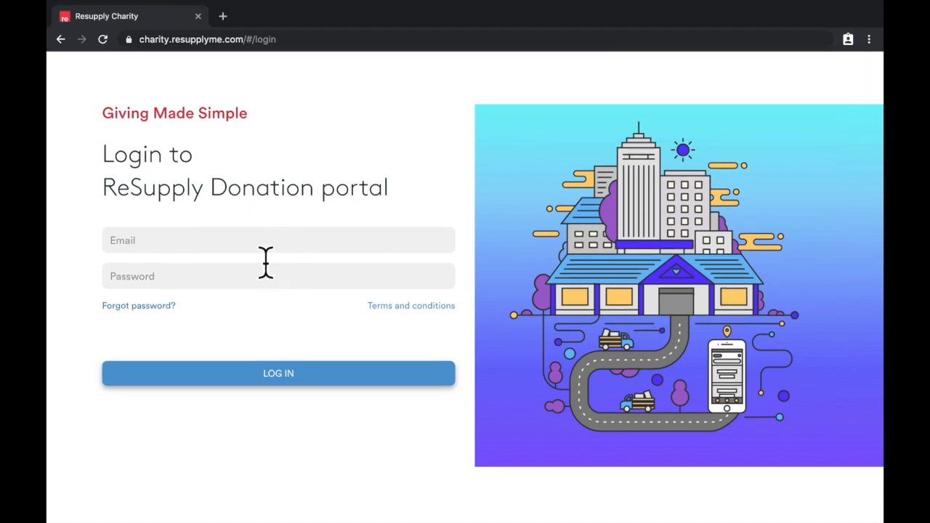
pyautogui.click(279, 240)
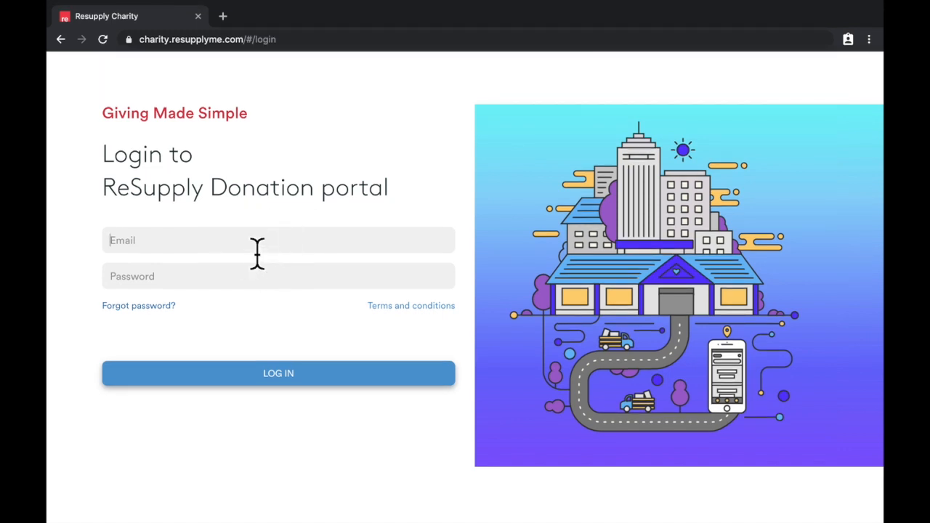
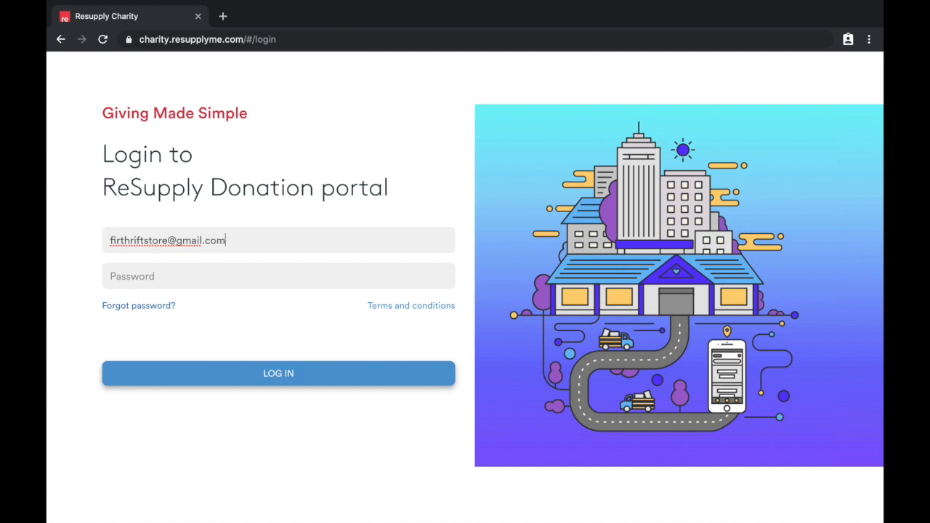
pyautogui.write('•')
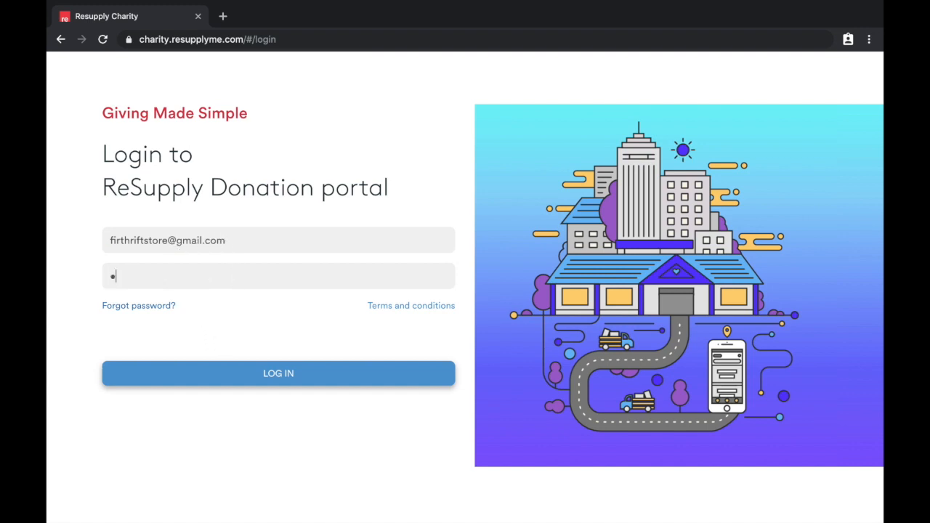
pyautogui.write('assword')
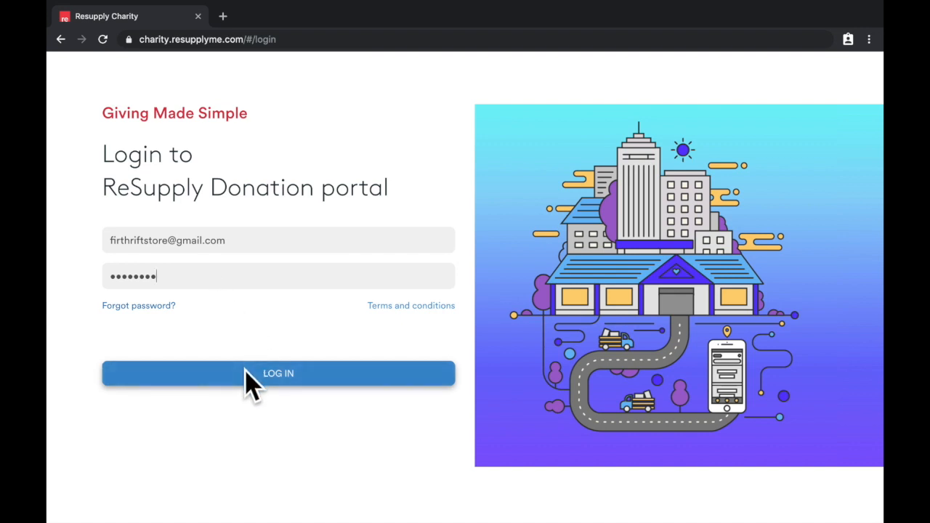
# - Log in to Fir Thrift Store's donation calendar and toggle the left sidebar a few times
pyautogui.click(277, 373)
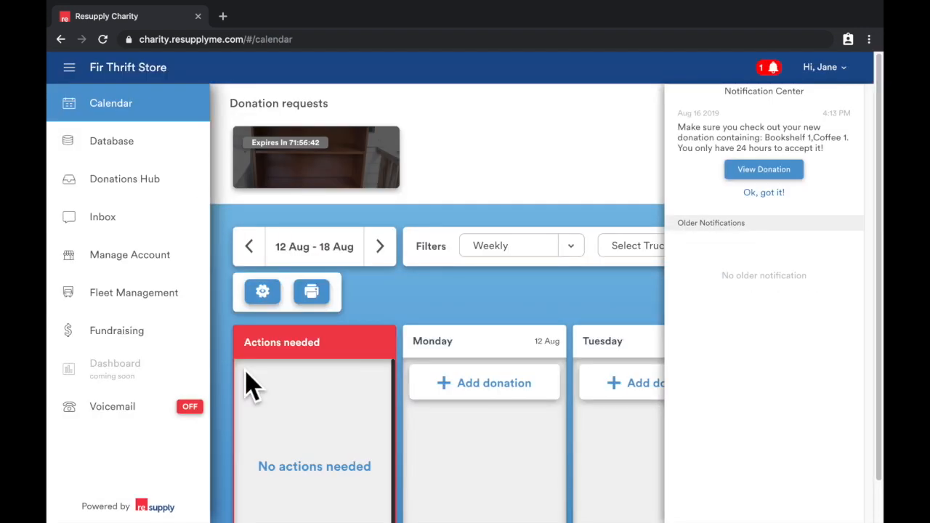
pyautogui.moveTo(584, 177)
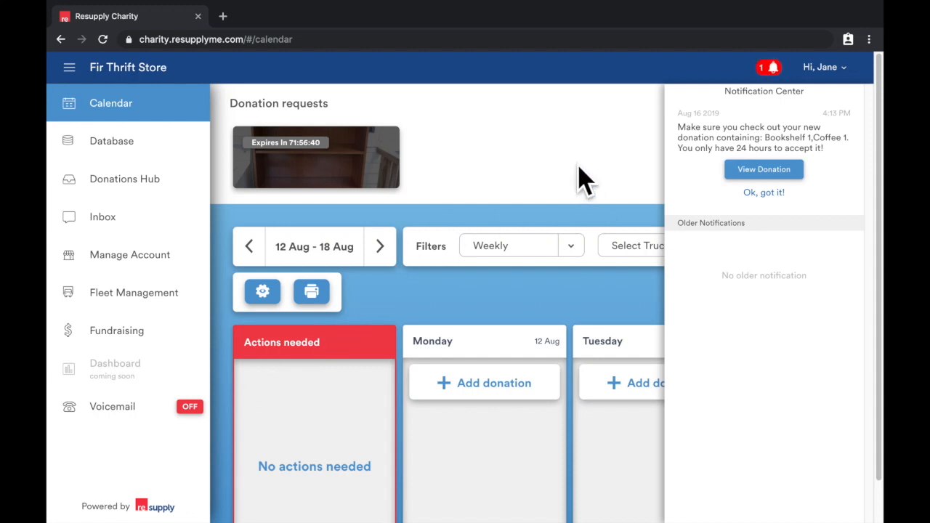
pyautogui.moveTo(131, 109)
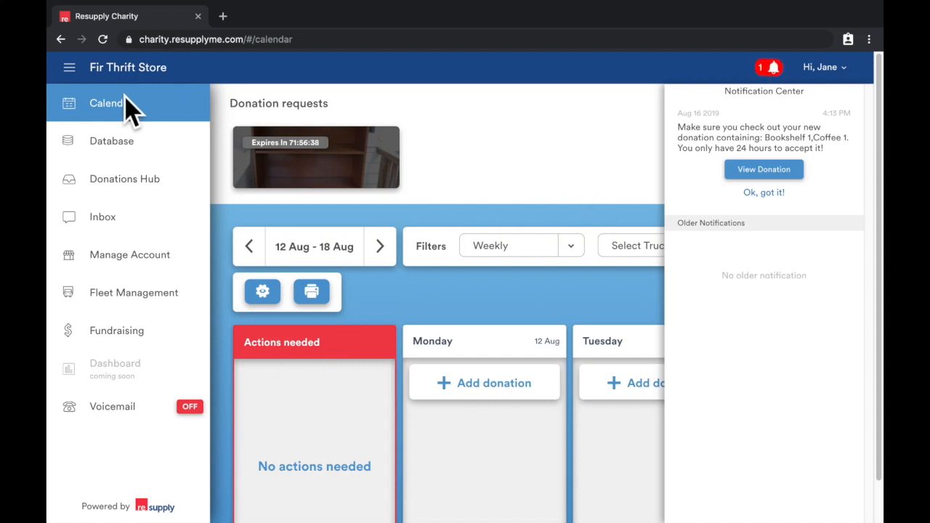
pyautogui.moveTo(124, 116)
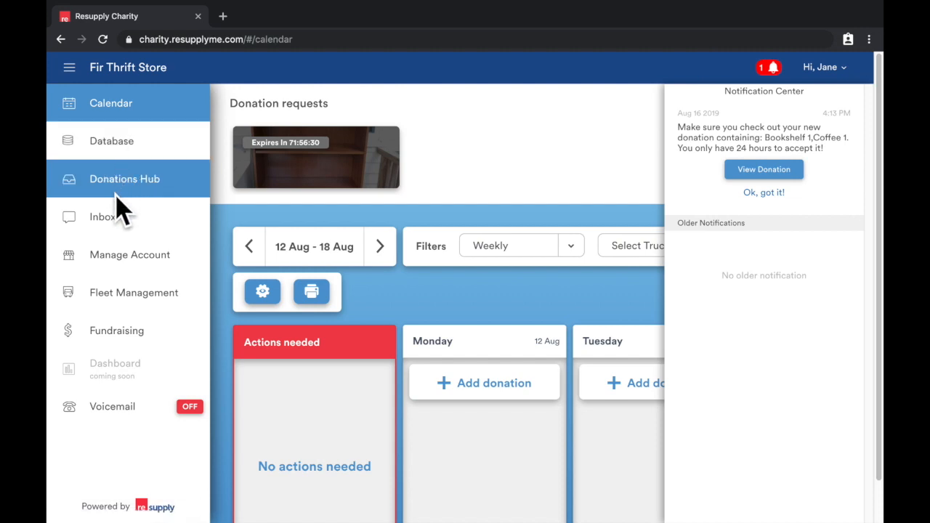
pyautogui.moveTo(116, 332)
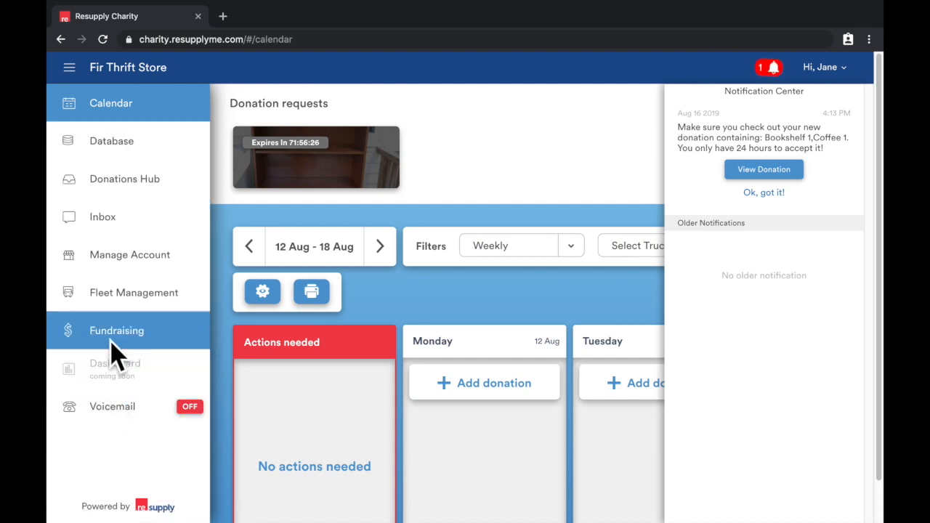
pyautogui.moveTo(125, 179)
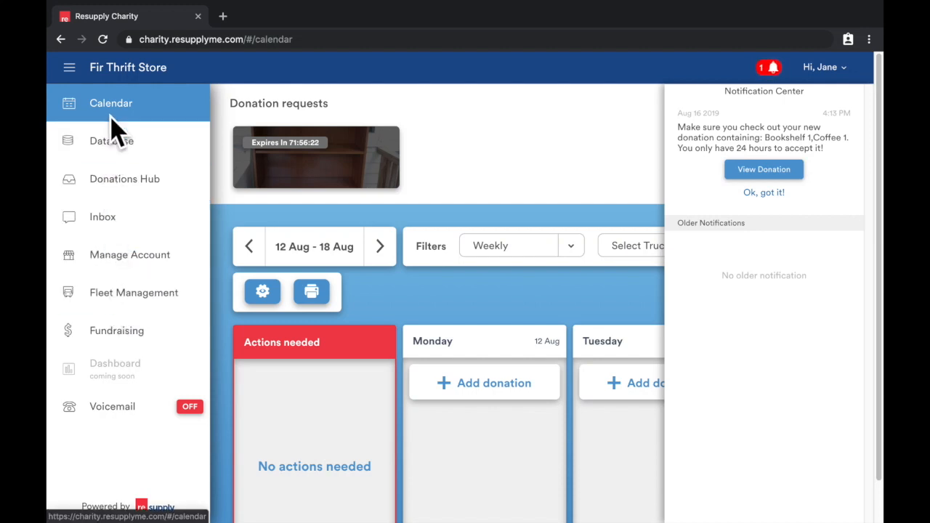
pyautogui.moveTo(133, 134)
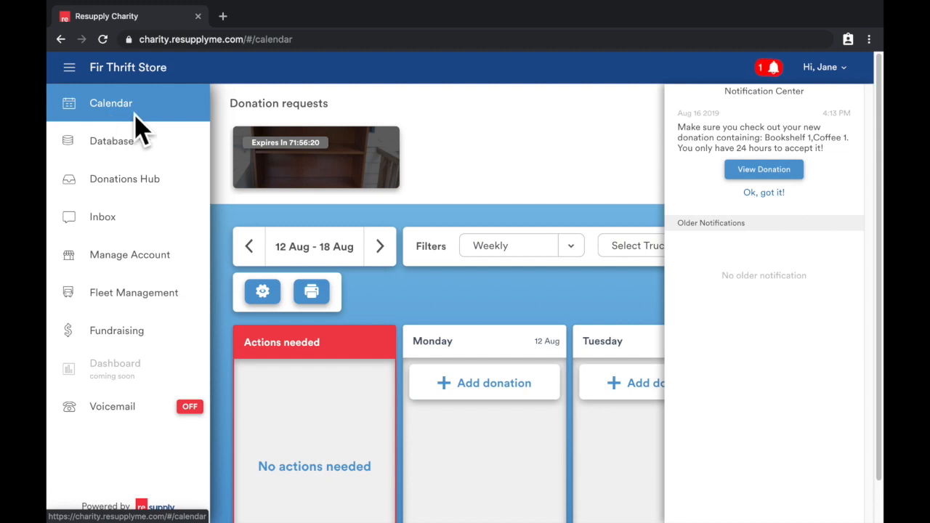
pyautogui.moveTo(116, 76)
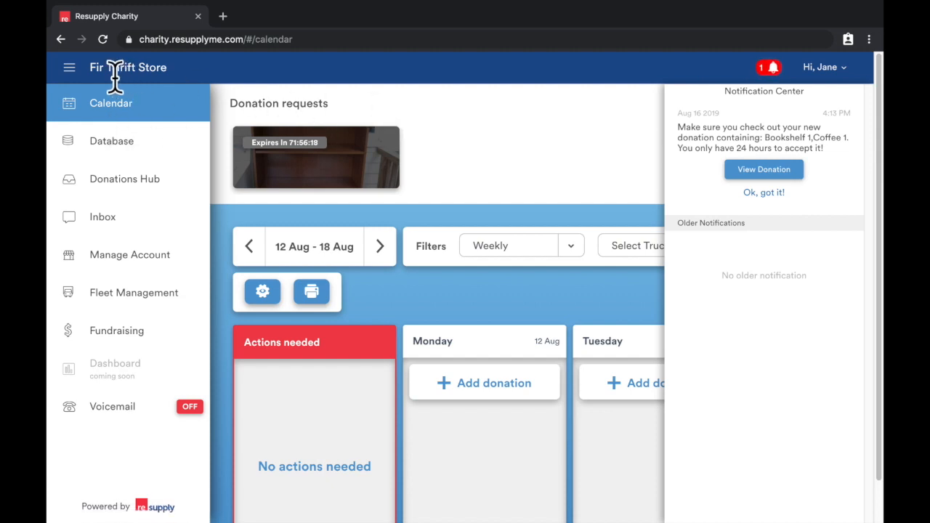
pyautogui.click(70, 67)
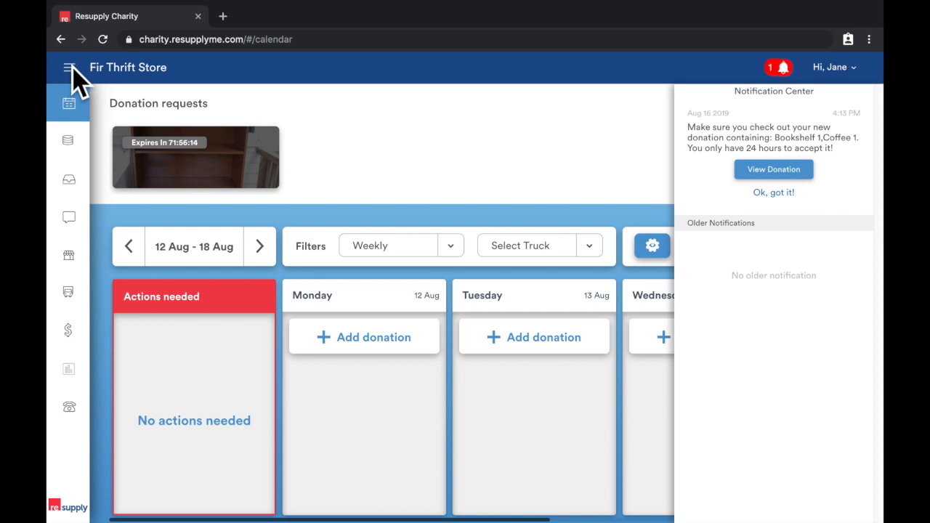
pyautogui.click(70, 67)
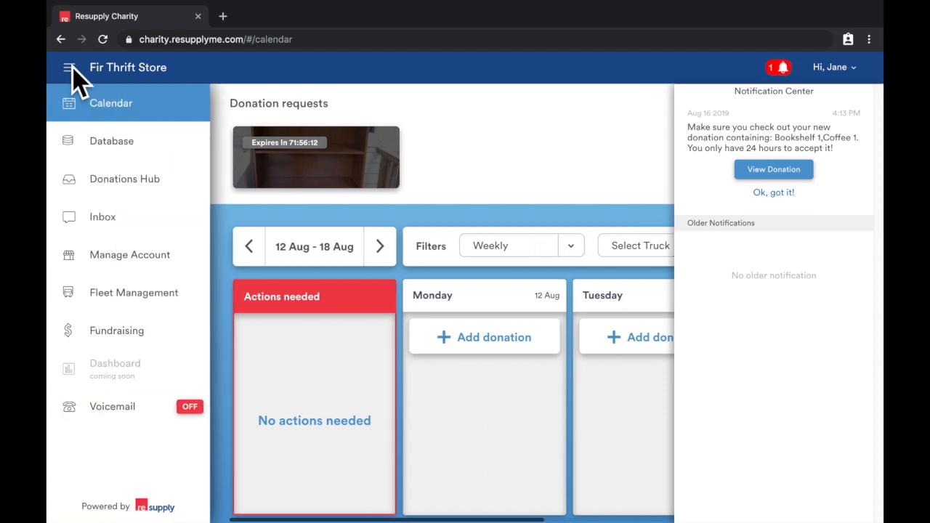
pyautogui.click(70, 67)
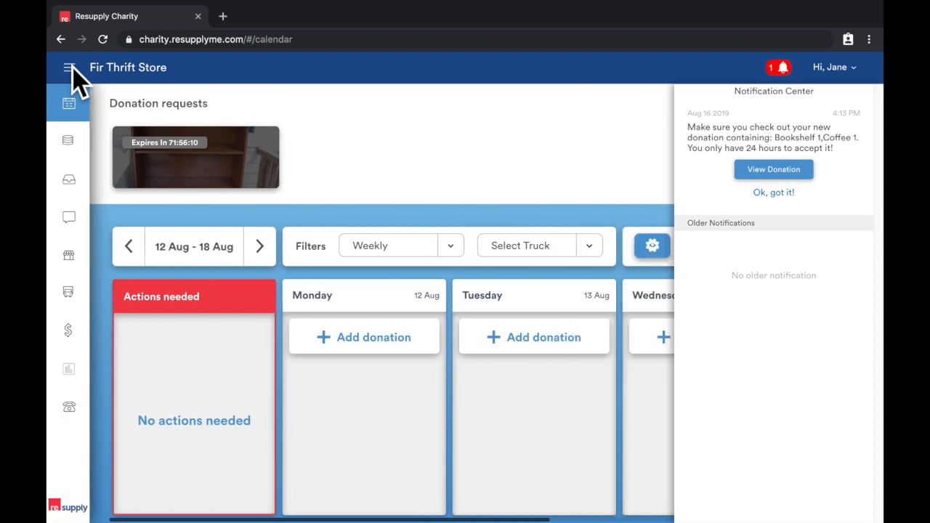
pyautogui.click(69, 66)
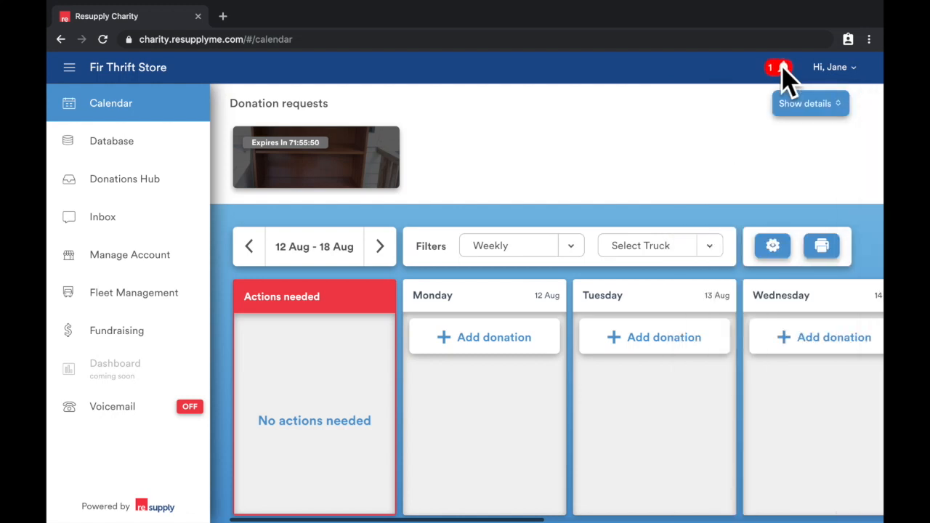
pyautogui.click(779, 67)
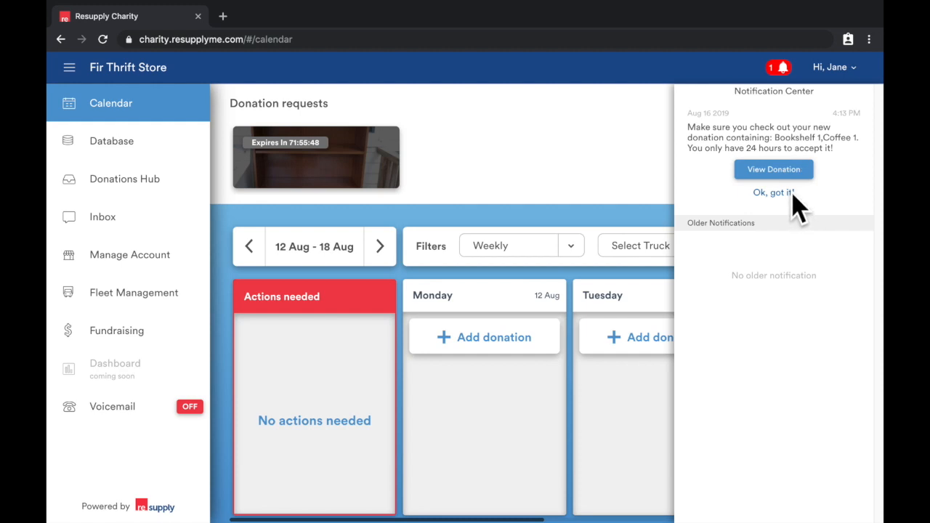
pyautogui.click(774, 192)
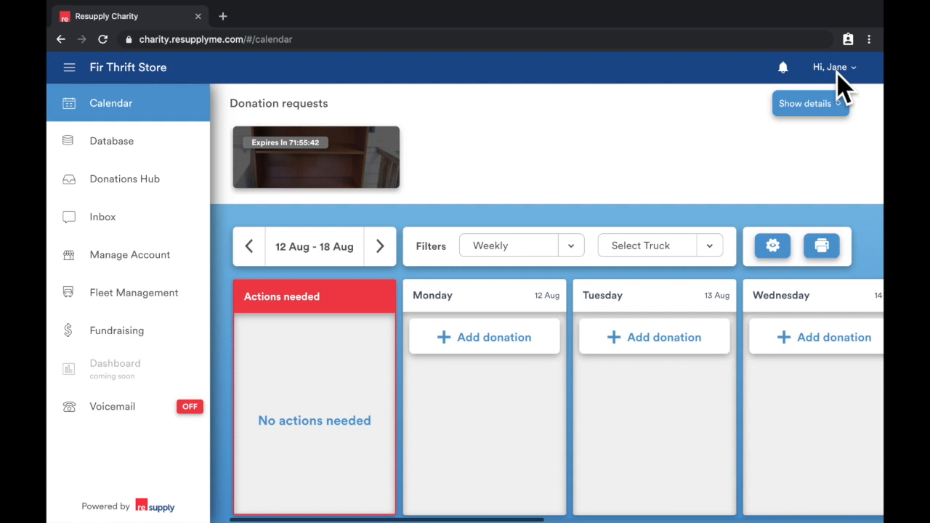
pyautogui.click(832, 67)
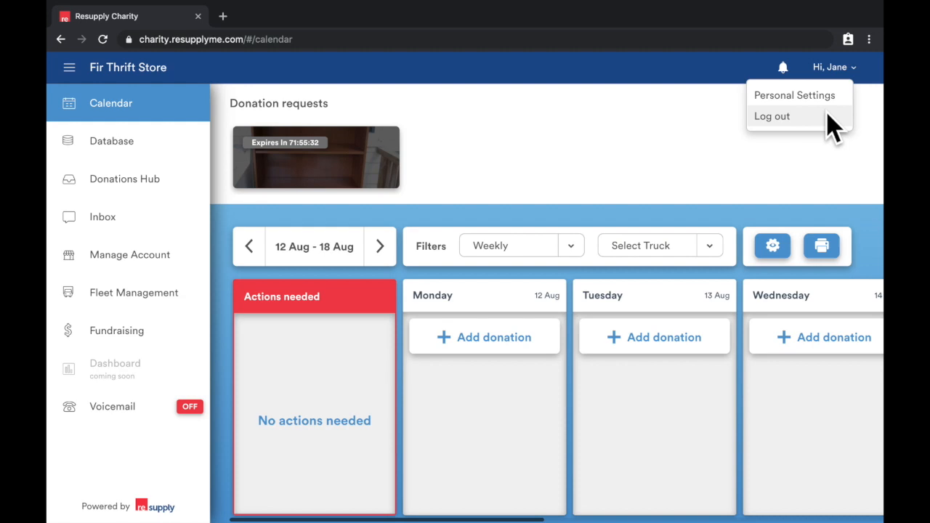
pyautogui.moveTo(734, 128)
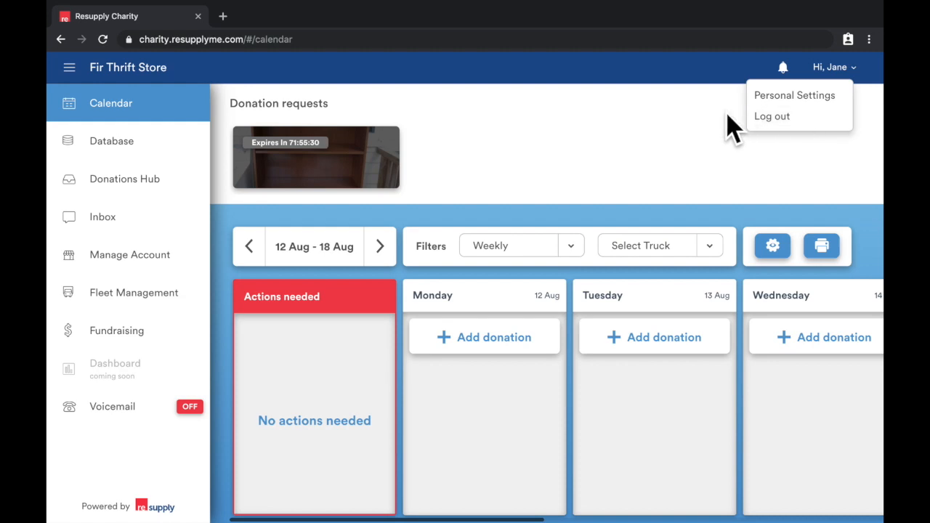
pyautogui.click(589, 134)
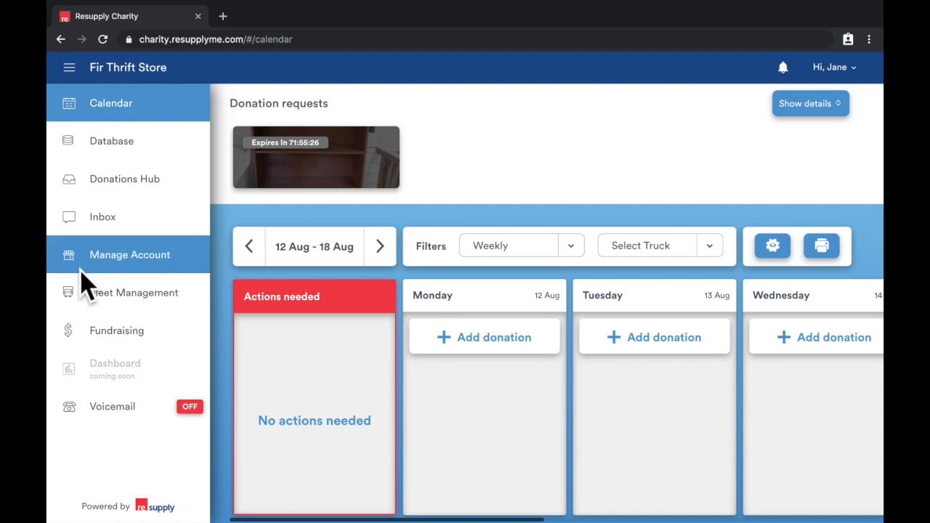
# - In Manage Account's Basic and Contact Information, replace the store logo with the tree picture
pyautogui.click(129, 255)
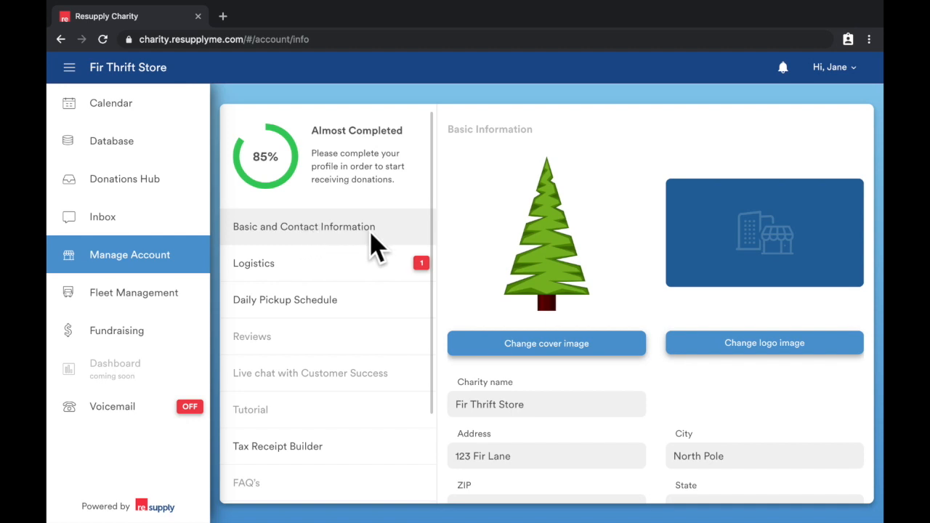
pyautogui.moveTo(399, 240)
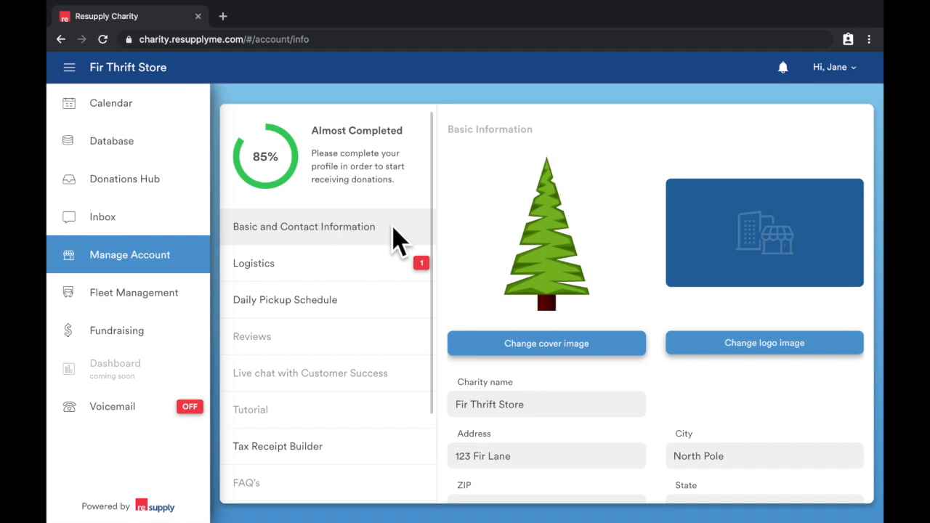
pyautogui.moveTo(531, 349)
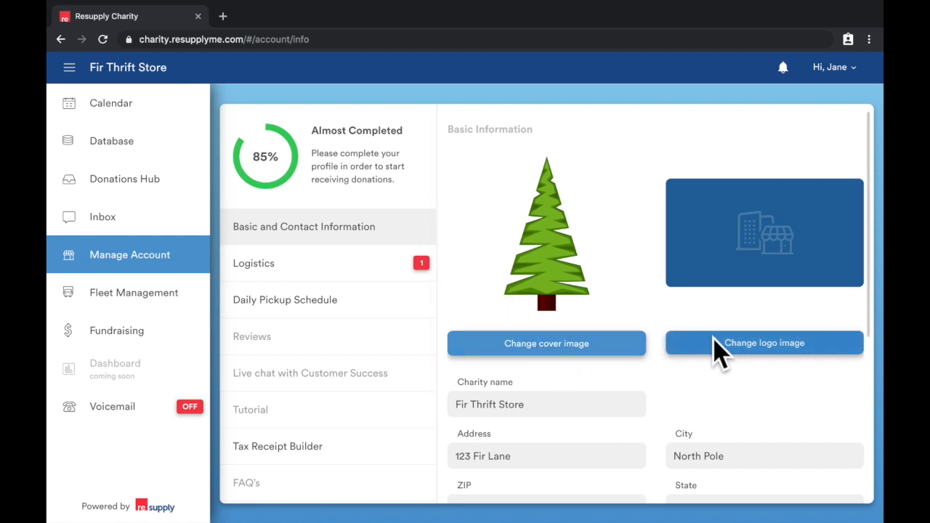
pyautogui.click(764, 343)
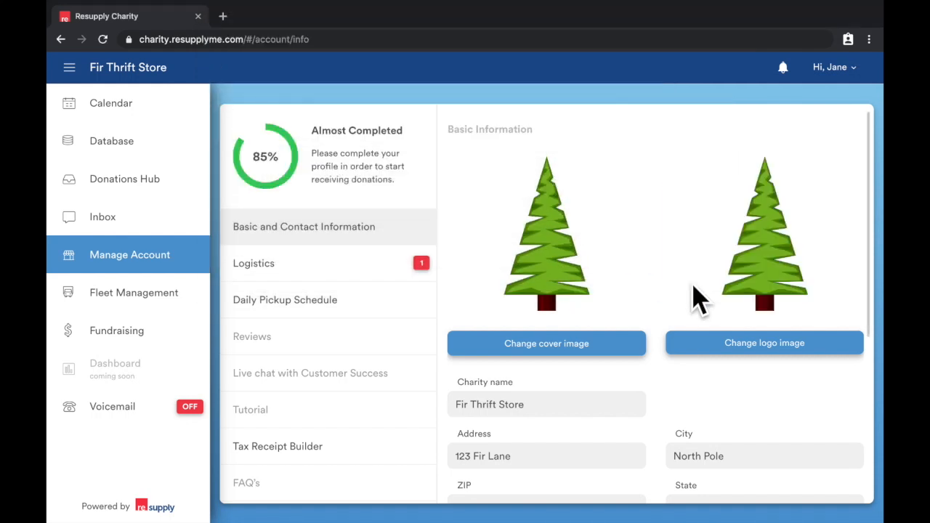
pyautogui.moveTo(672, 273)
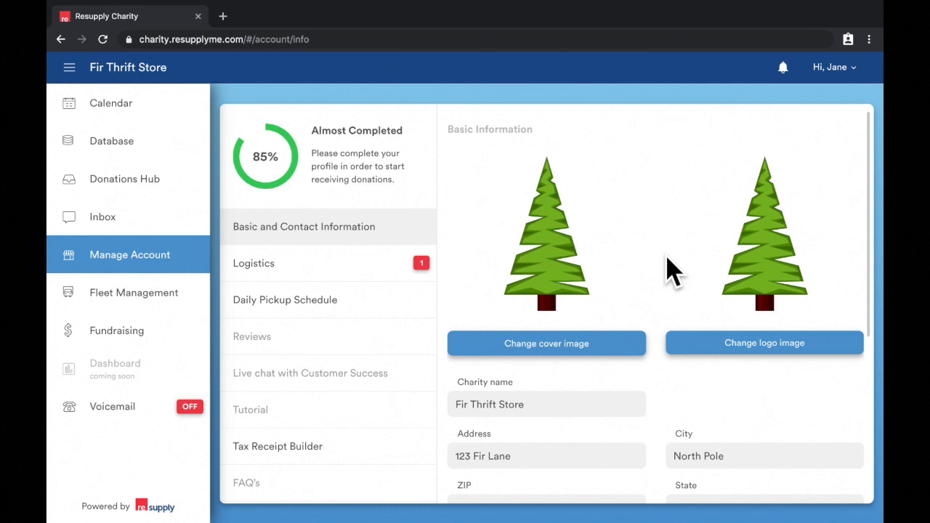
pyautogui.moveTo(872, 279)
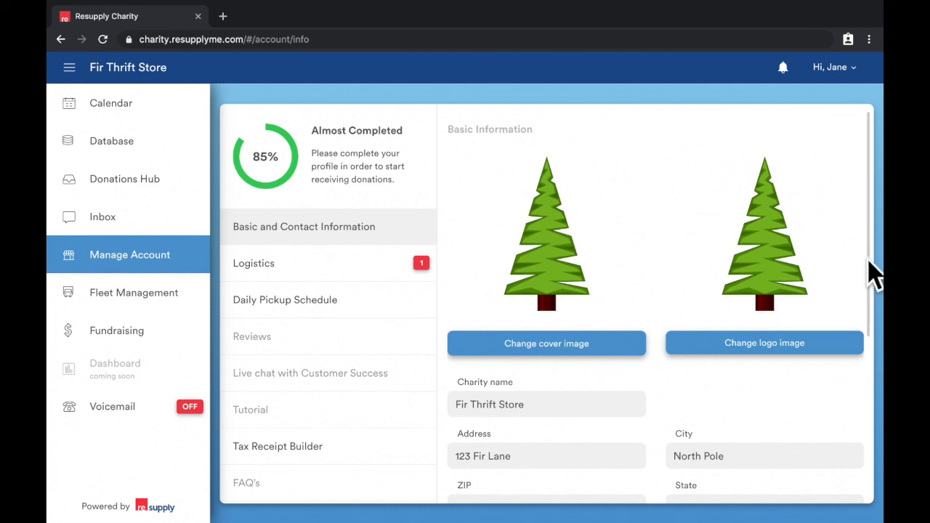
pyautogui.scroll(-3)
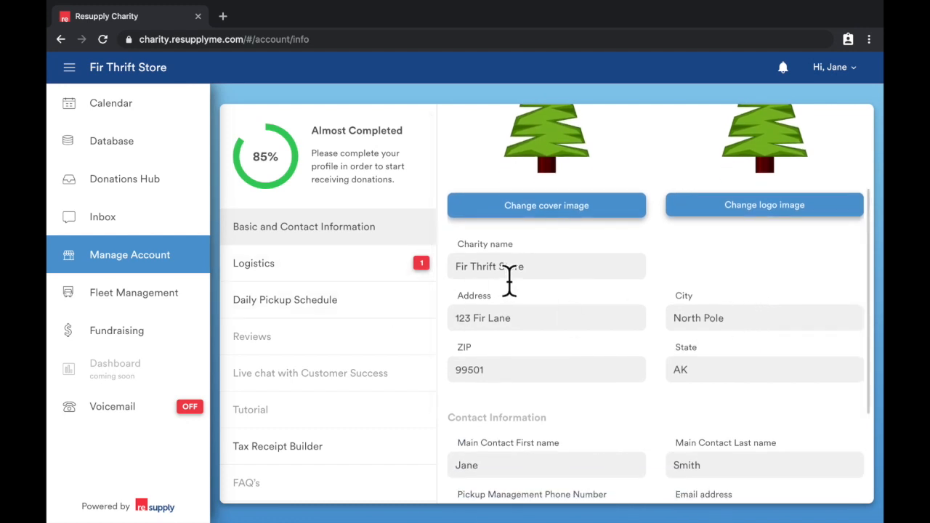
pyautogui.moveTo(535, 325)
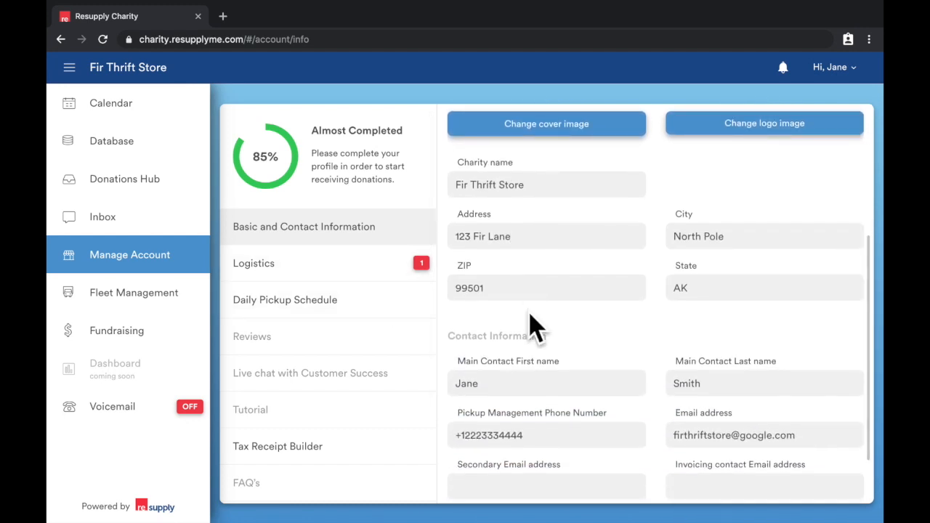
pyautogui.click(763, 288)
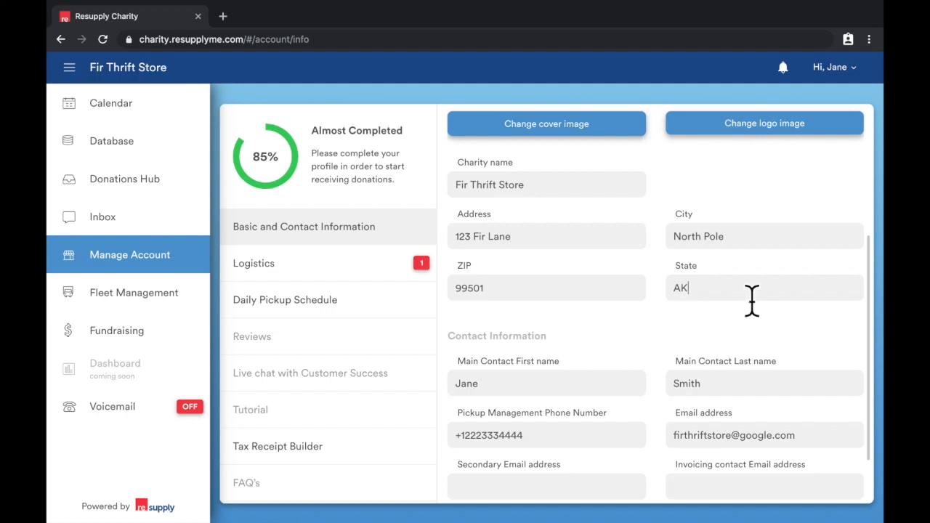
pyautogui.scroll(-3)
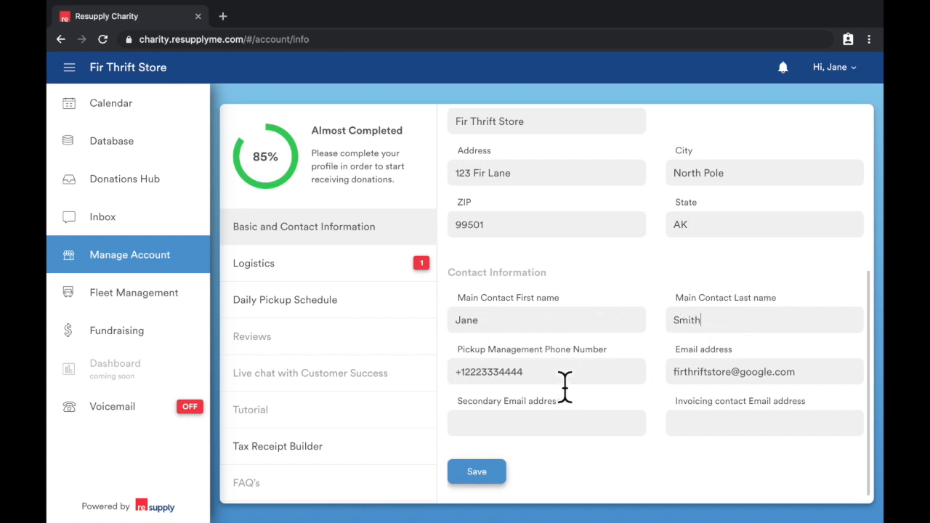
pyautogui.doubleClick(488, 372)
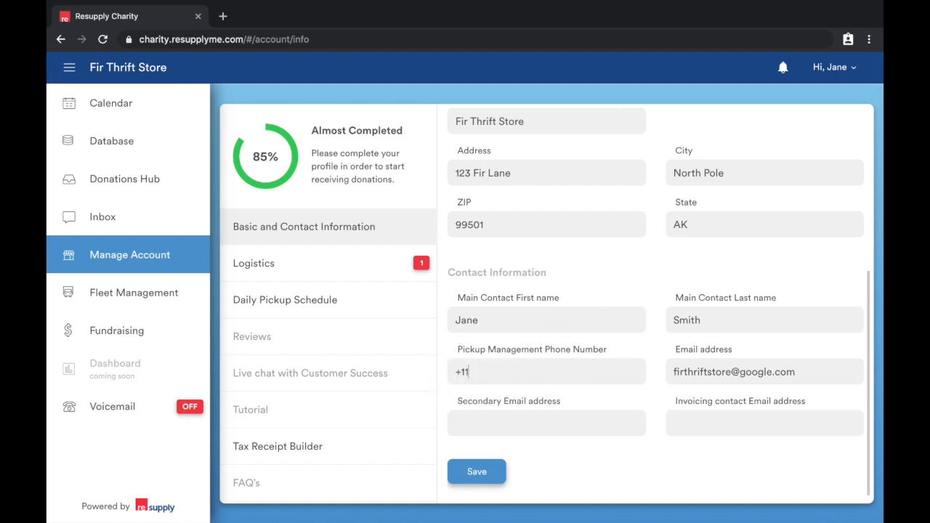
pyautogui.write('23456')
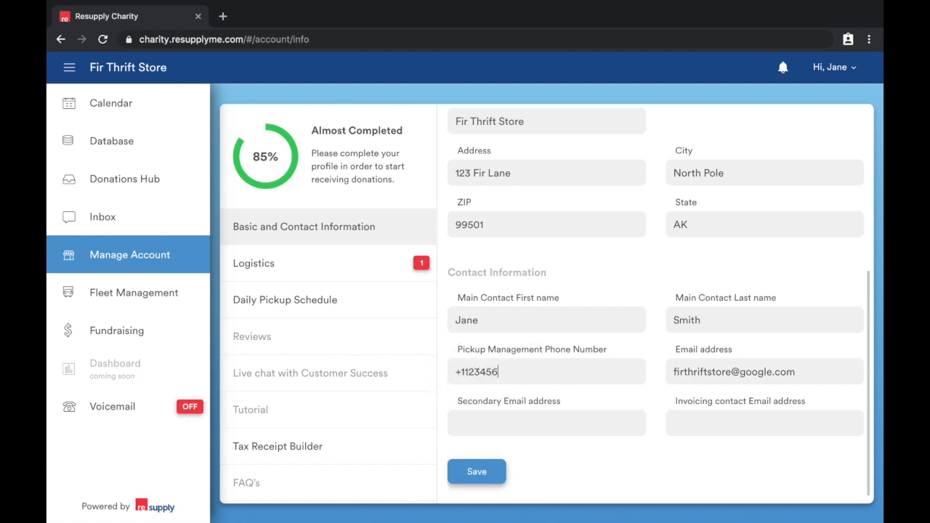
pyautogui.write('7890')
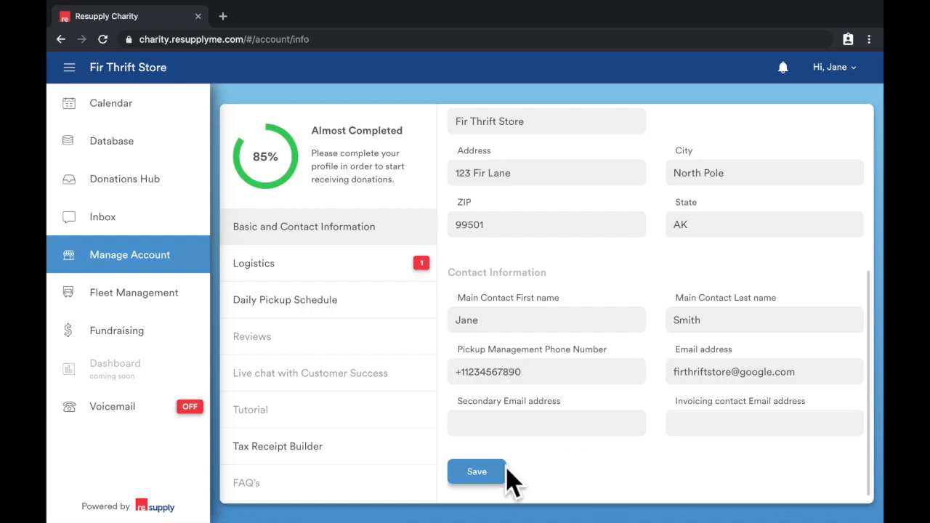
pyautogui.click(476, 471)
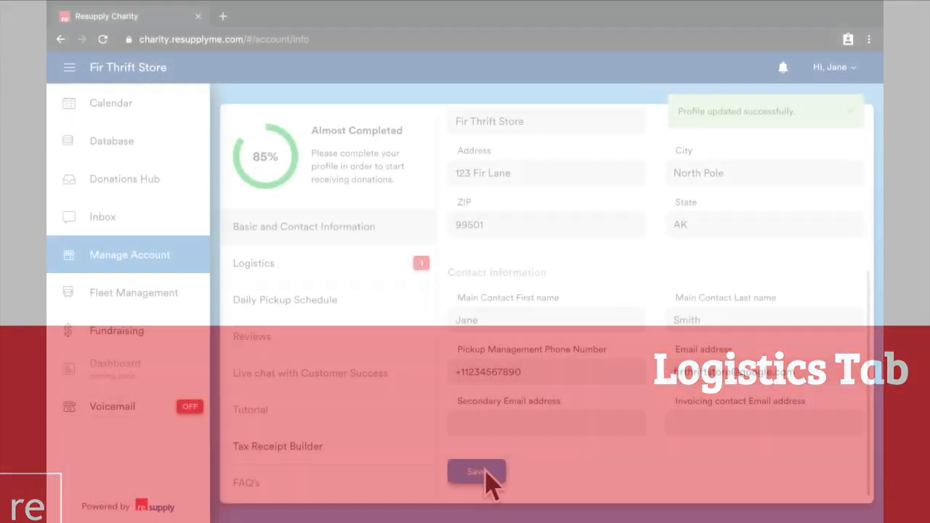
# - In Logistics, append '; microwaves; clothes' to the restricted items list
pyautogui.click(253, 263)
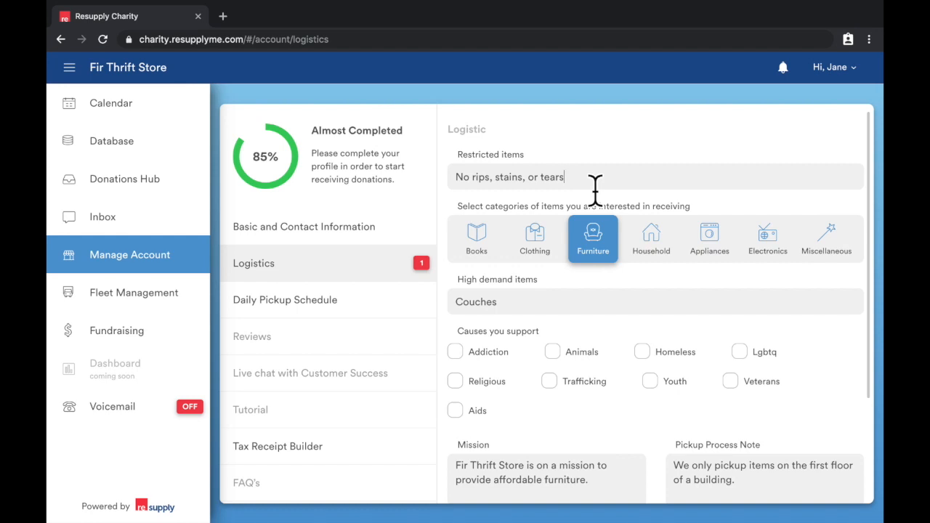
pyautogui.write('; mic')
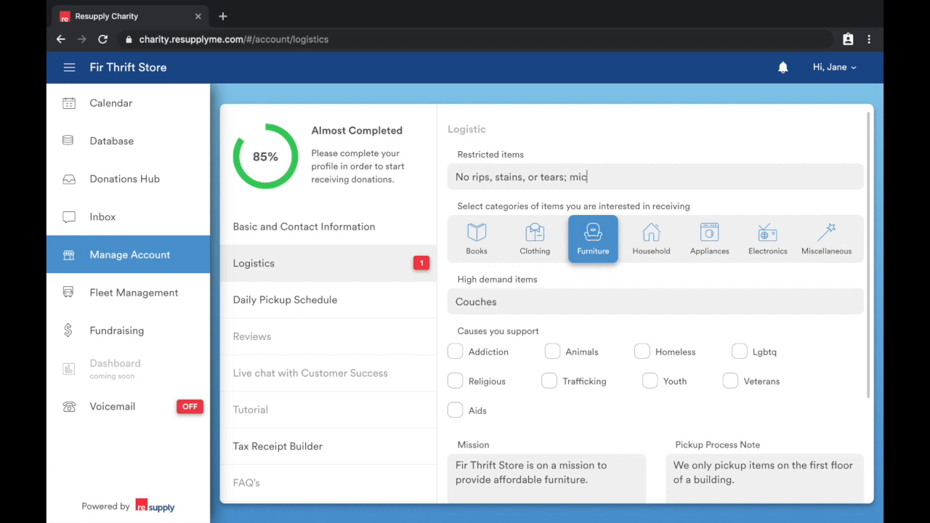
pyautogui.write('rowaves;')
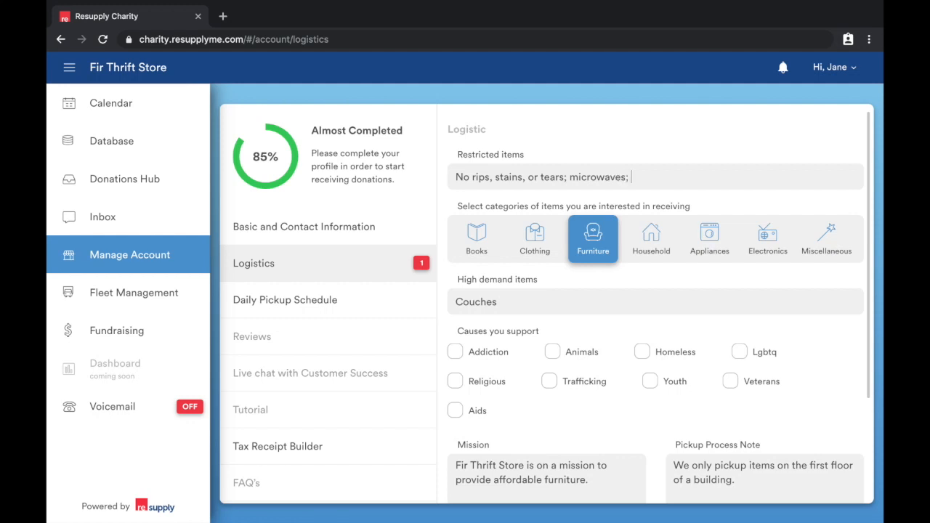
pyautogui.write('clothes')
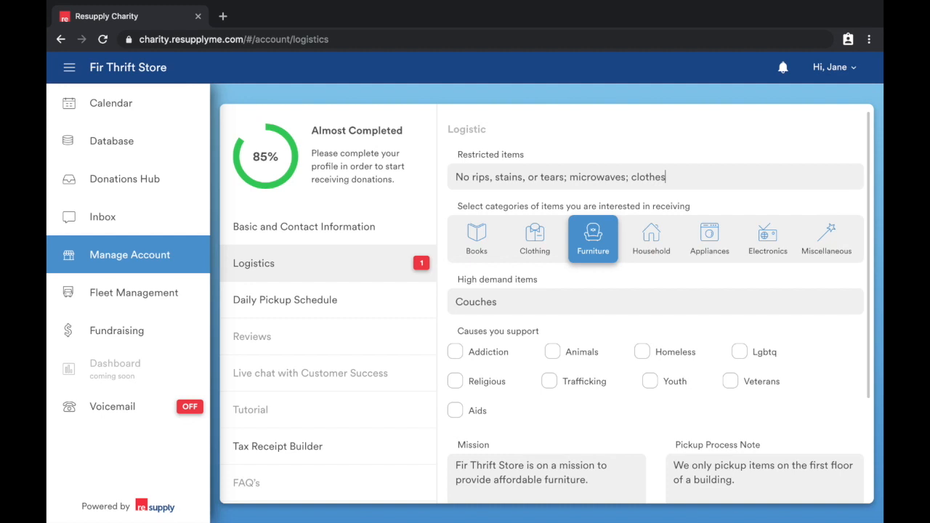
# - Accept Appliances and Electronics and add '; coffee table' to high-demand items
pyautogui.click(709, 239)
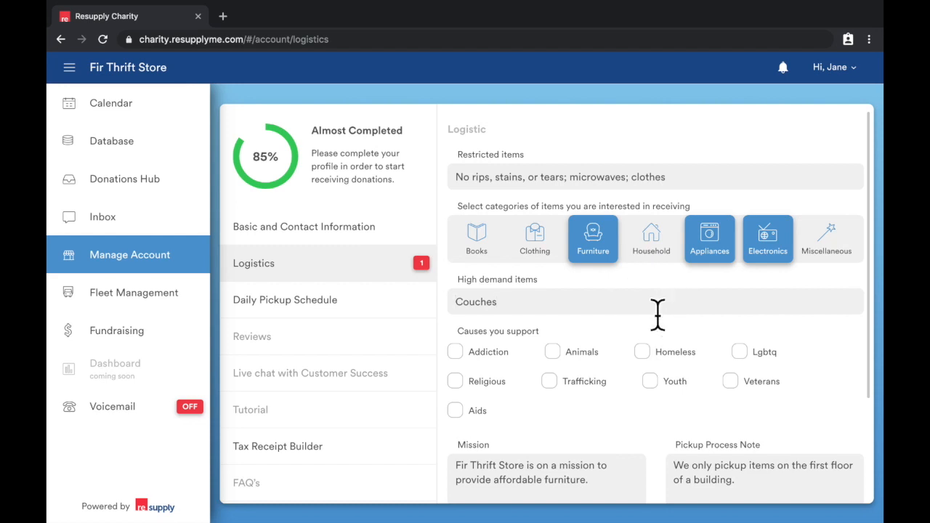
pyautogui.write(';')
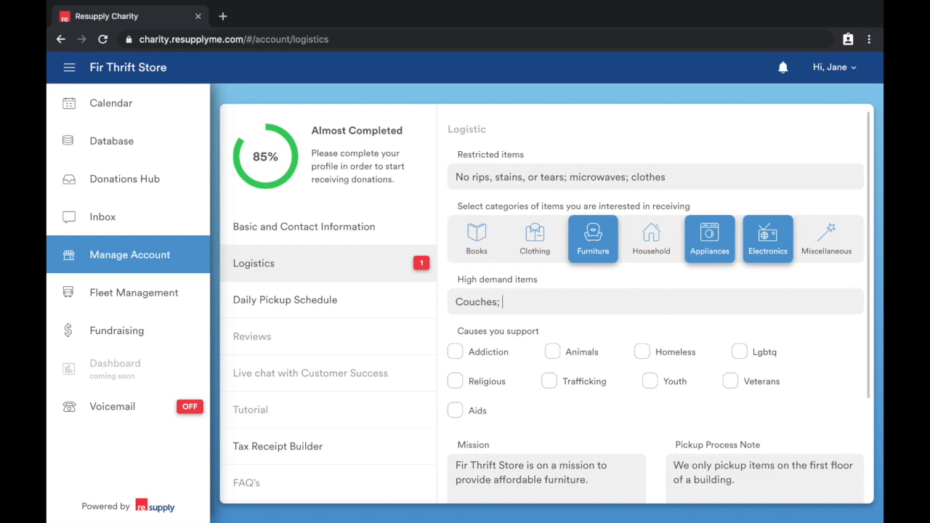
pyautogui.write('coffee table')
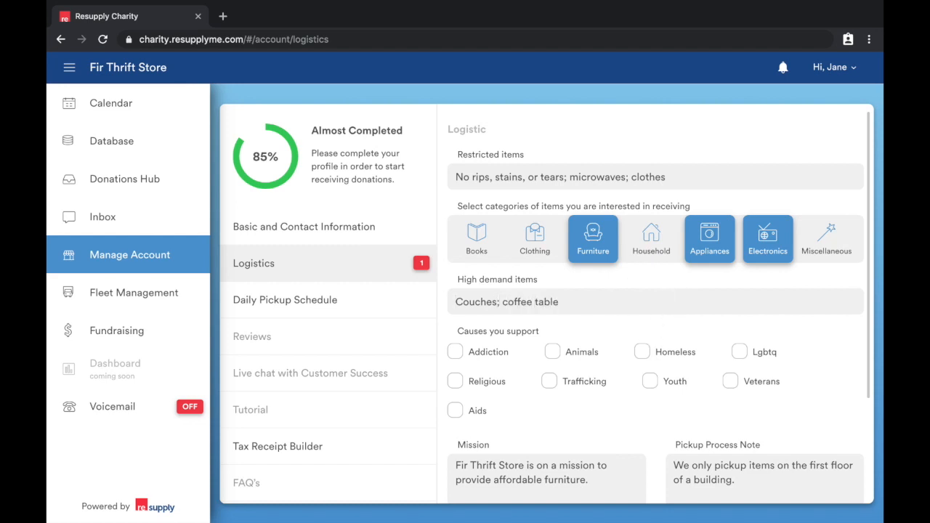
pyautogui.scroll(-3)
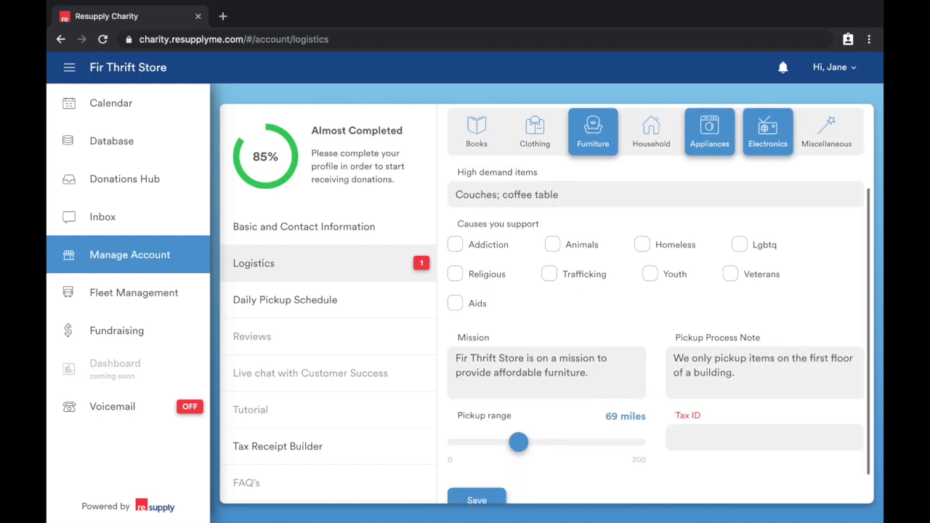
# - Finish the mission with 'to hermits in Alaska.' and the pickup note with '; items must be disassembled.'
pyautogui.scroll(-3)
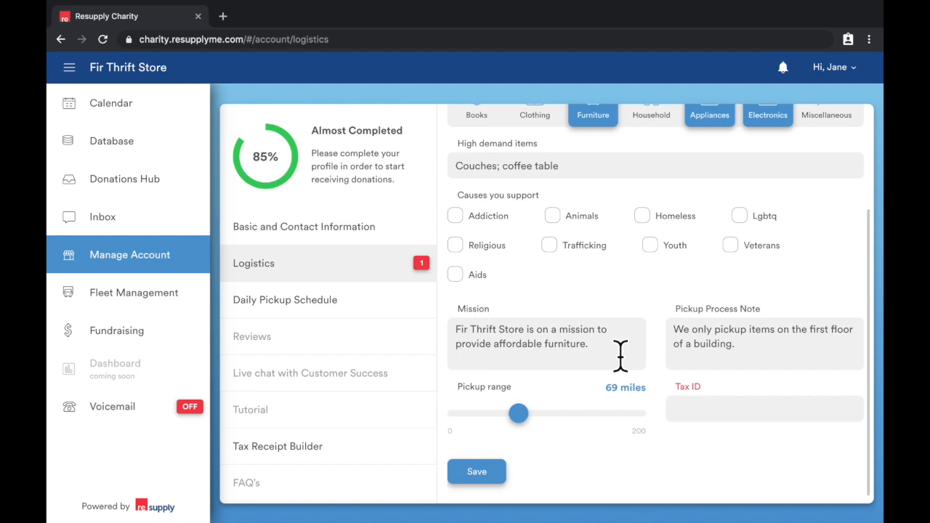
pyautogui.write('to')
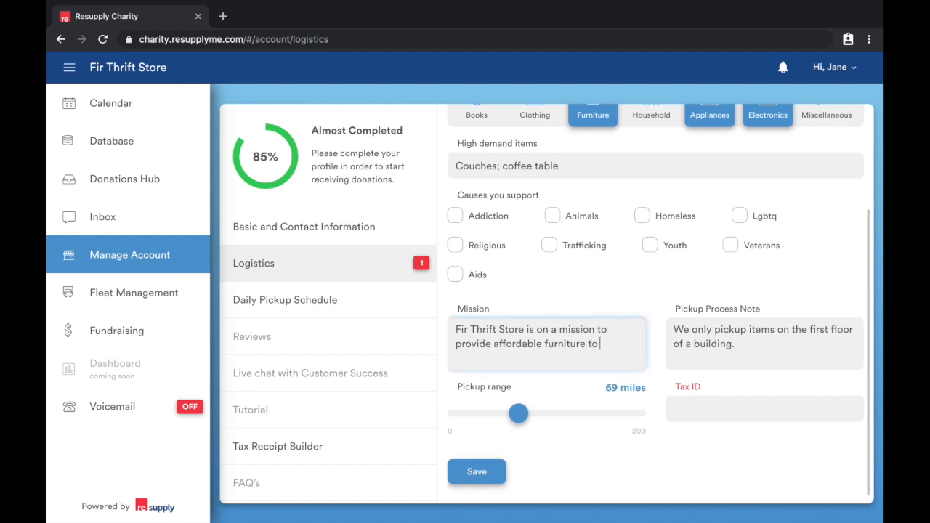
pyautogui.write('hermits')
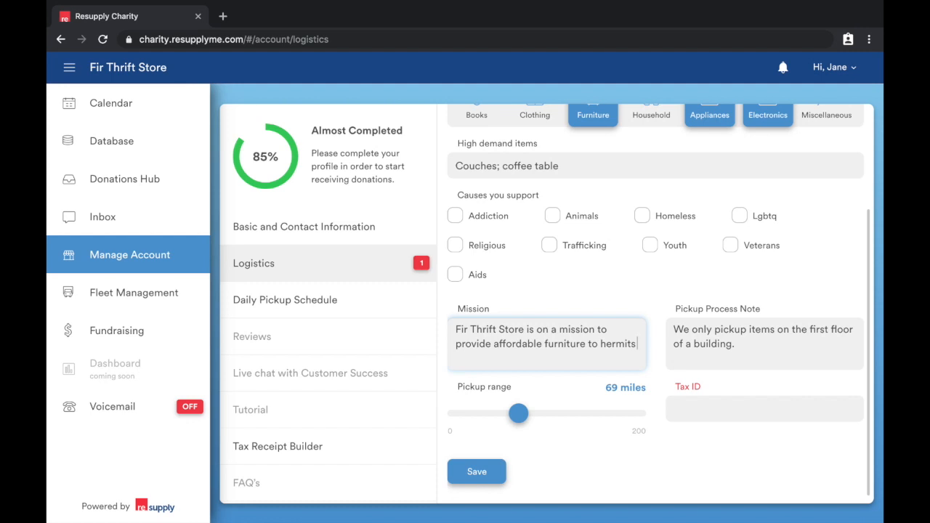
pyautogui.write('in Alaska.')
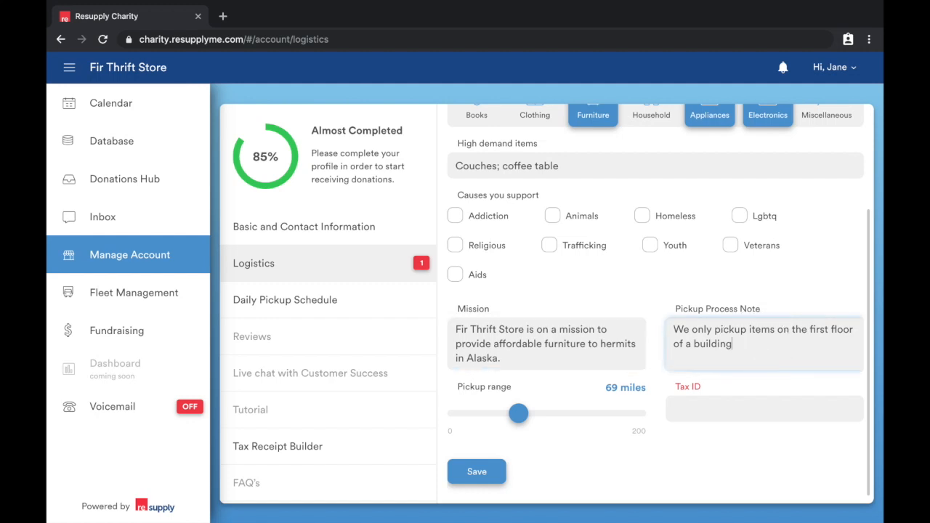
pyautogui.write('; items must')
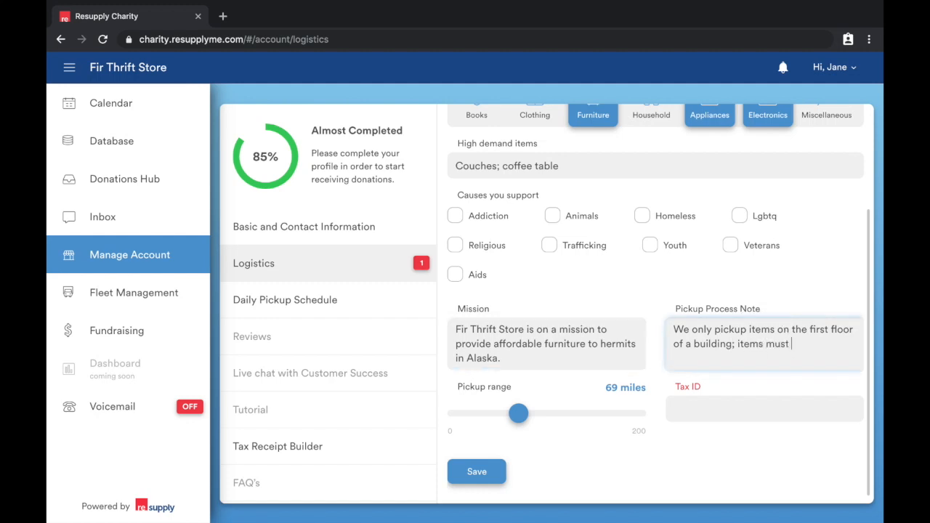
pyautogui.write('be disassemble')
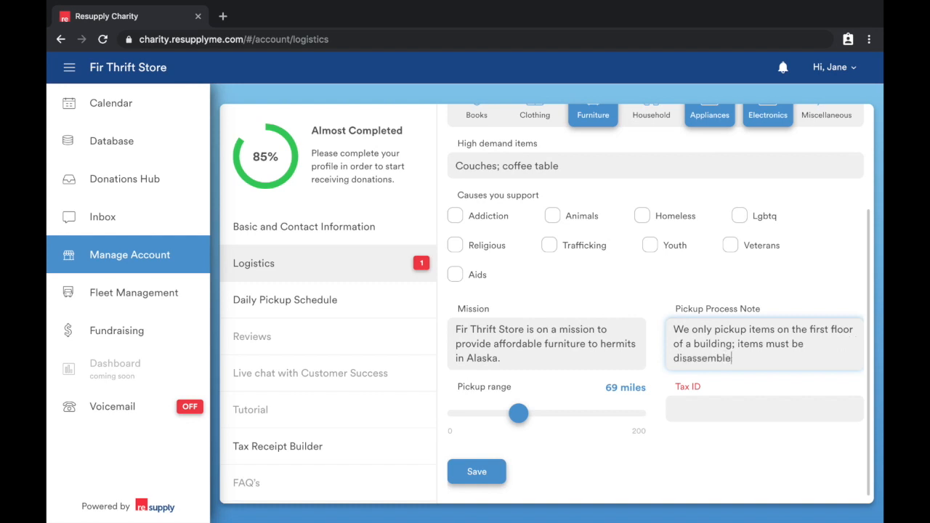
pyautogui.write('d.')
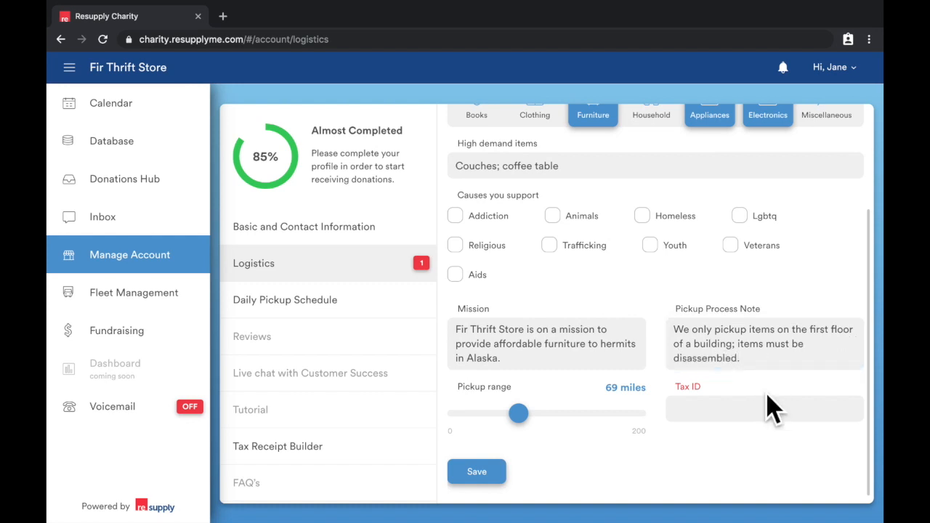
# - Enter tax ID 987654321 and save the logistics profile
pyautogui.write('98')
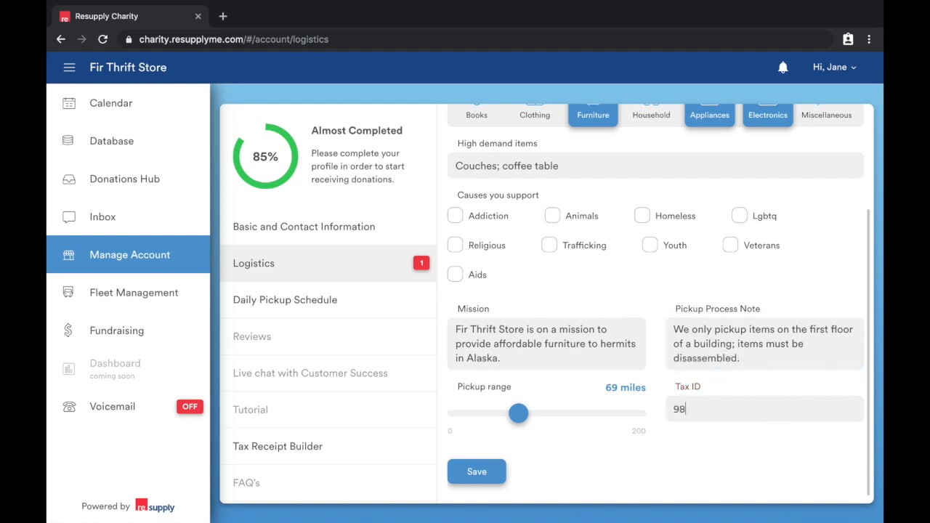
pyautogui.write('765432')
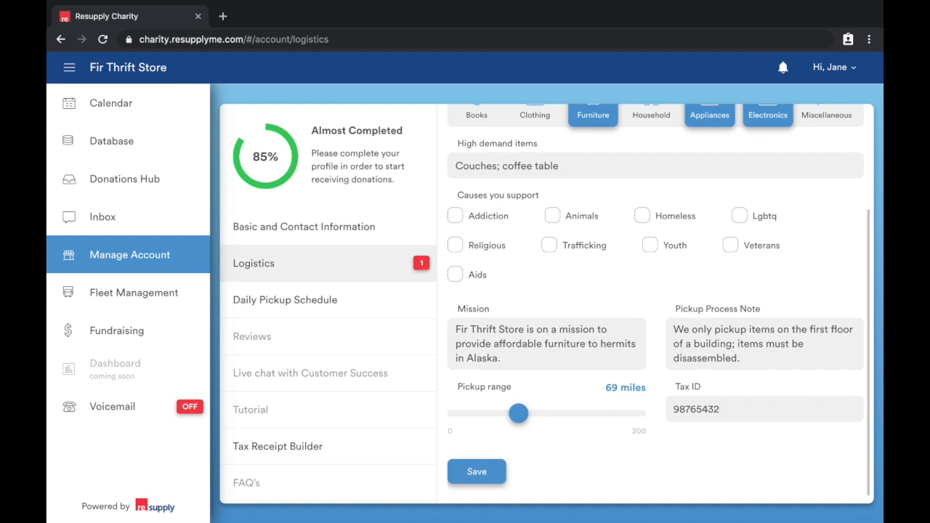
pyautogui.write('987654321')
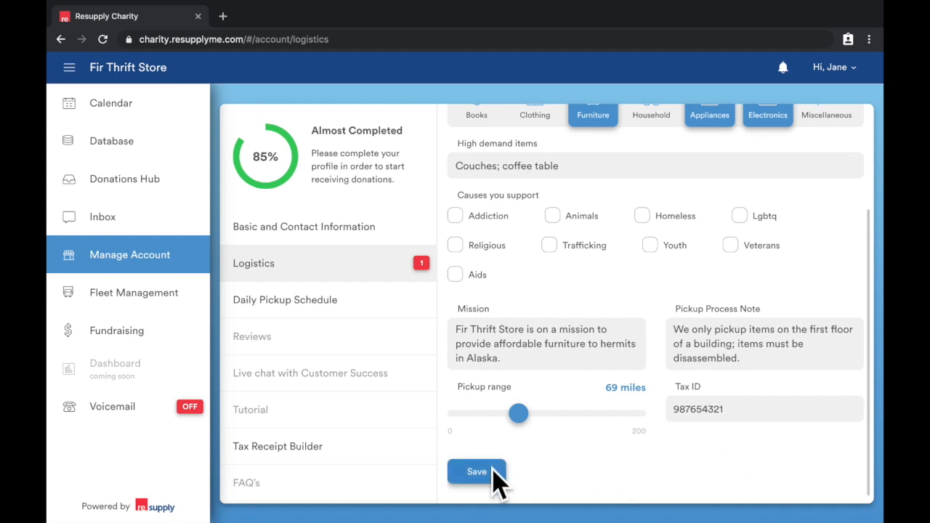
pyautogui.click(477, 471)
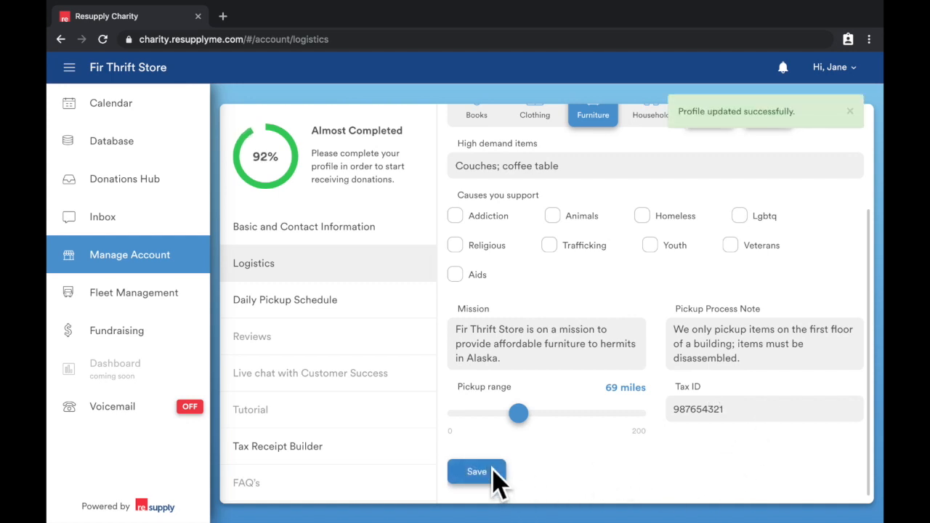
pyautogui.click(477, 471)
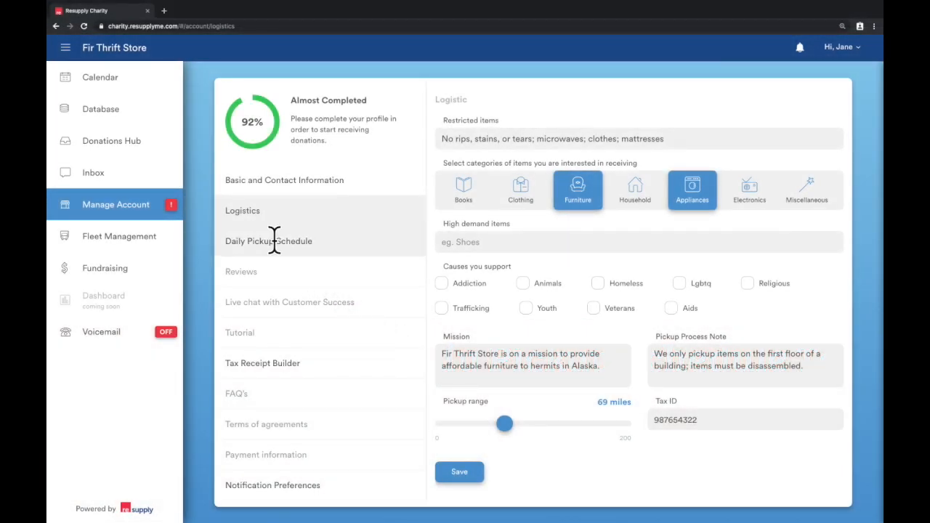
# - In Daily Pickup Schedule, choose Friday as a new pickup day
pyautogui.click(267, 242)
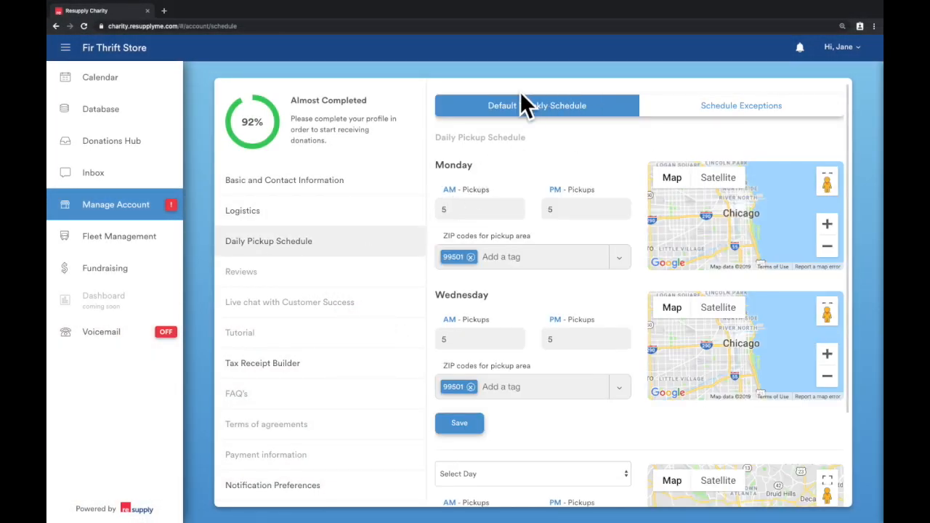
pyautogui.moveTo(514, 138)
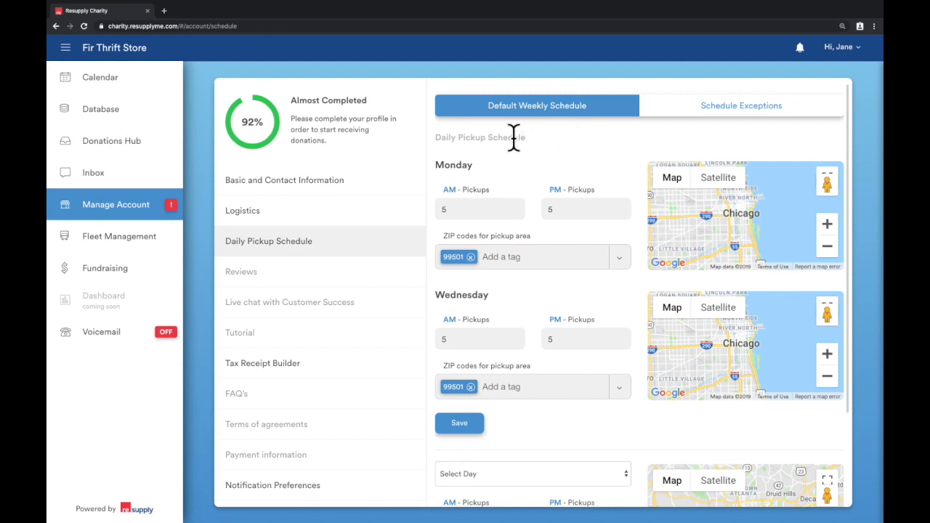
pyautogui.moveTo(497, 197)
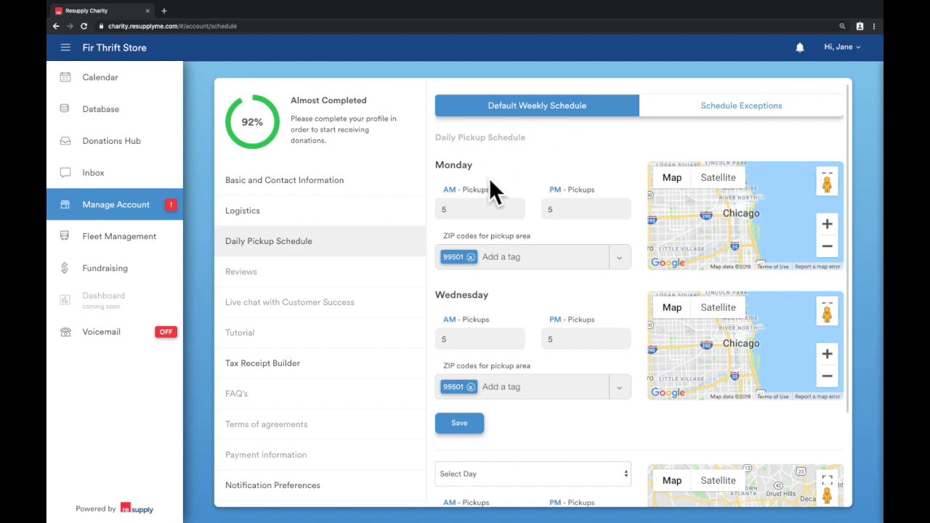
pyautogui.moveTo(509, 312)
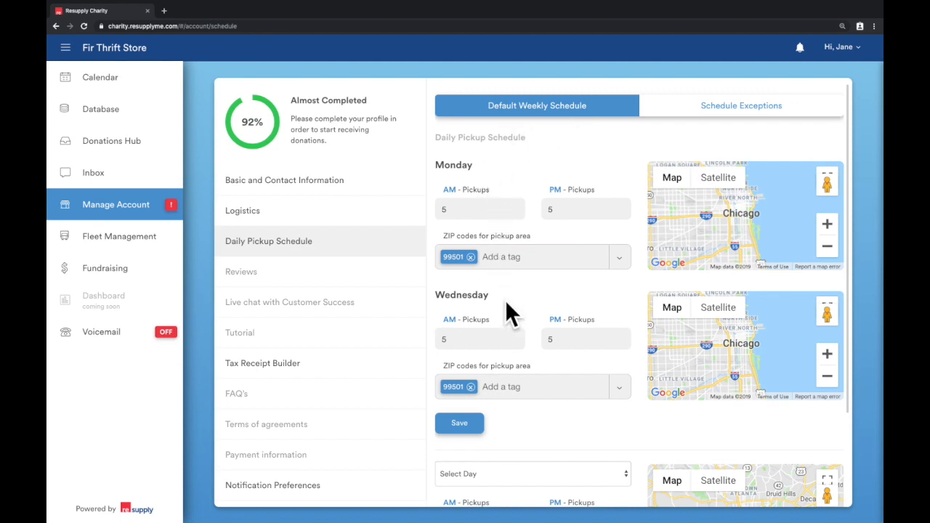
pyautogui.scroll(-3)
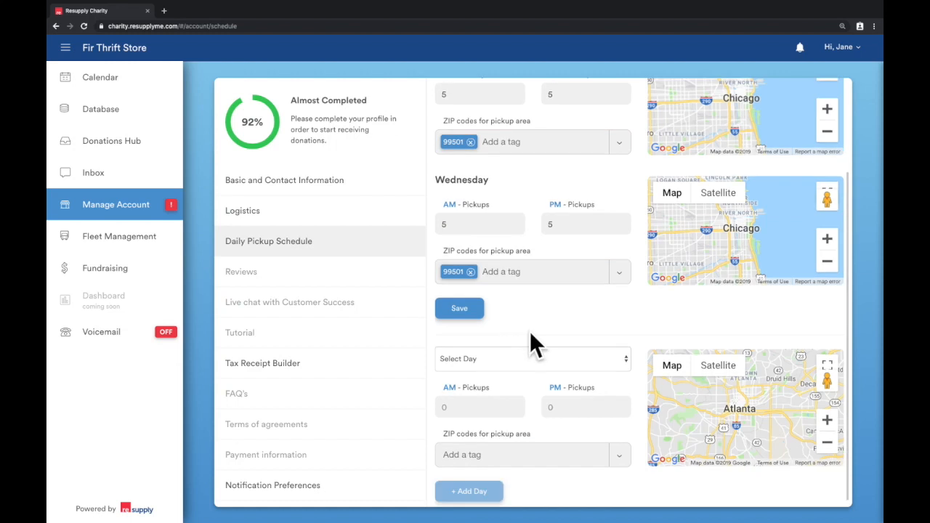
pyautogui.click(532, 357)
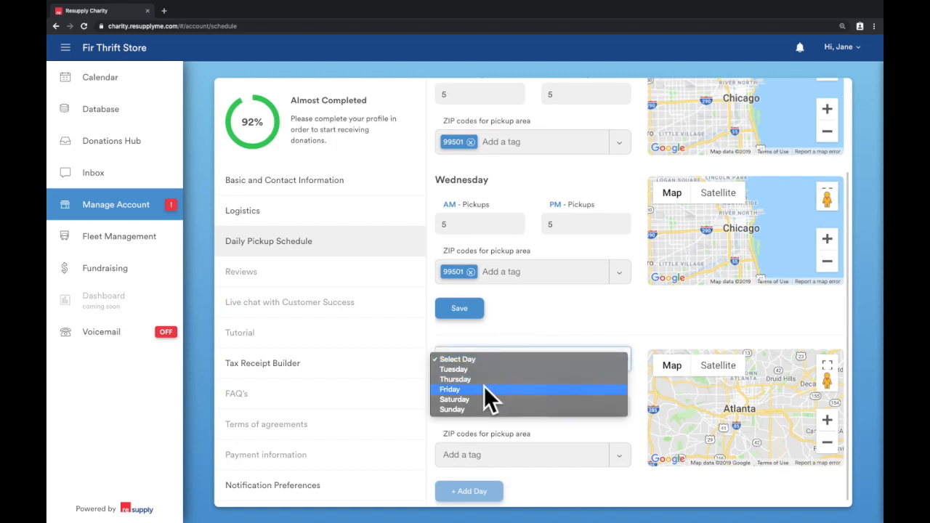
pyautogui.click(451, 389)
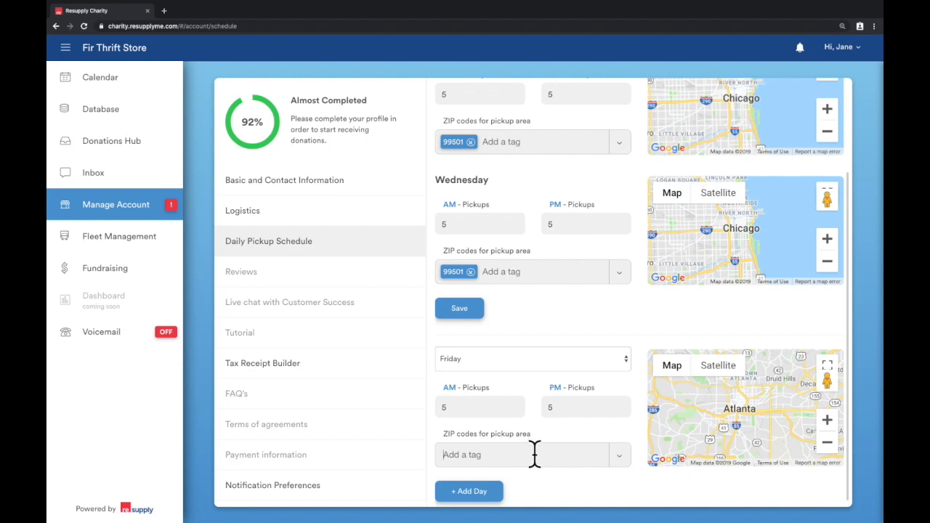
# - Add ZIP codes 99501 and 99502, add the Friday day and dismiss the confirmation
pyautogui.write('99501')
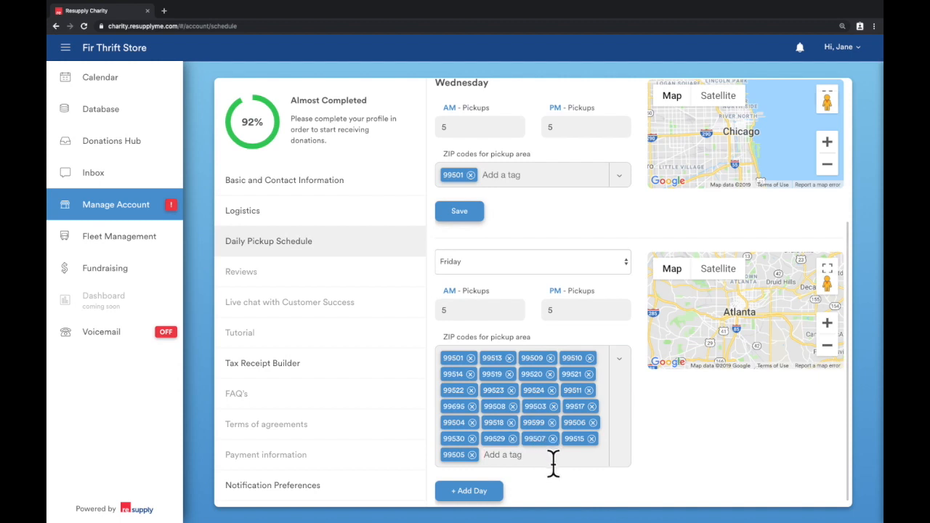
pyautogui.write('99502')
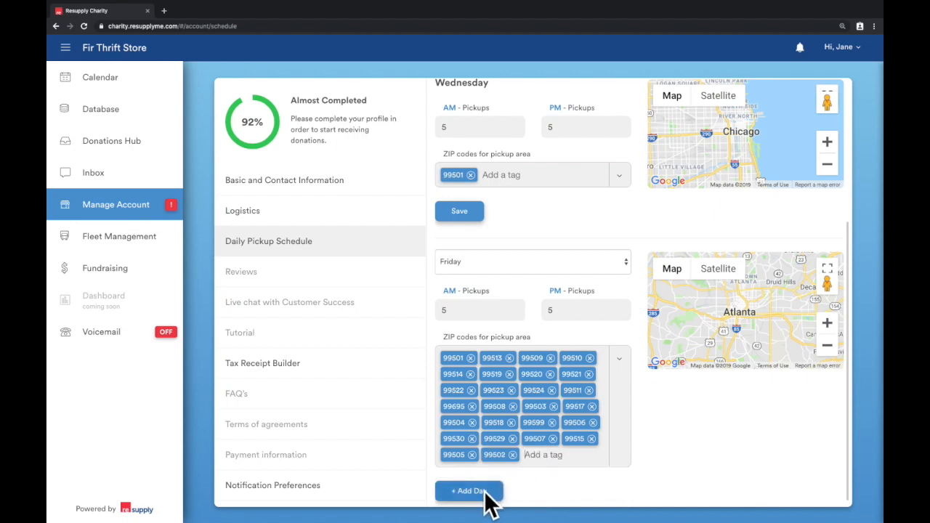
pyautogui.click(468, 491)
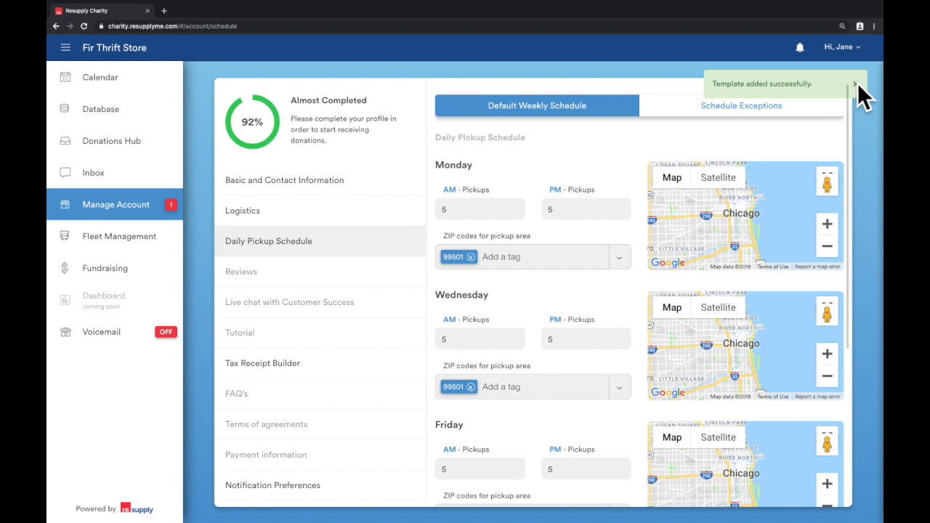
pyautogui.click(856, 84)
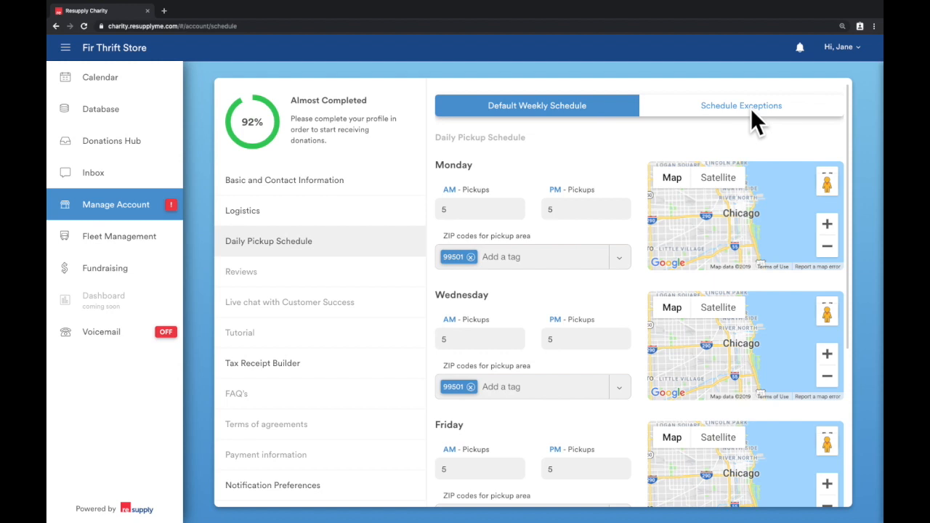
# - In Schedule Exceptions, start a new exception dated 2019-12-25
pyautogui.click(741, 105)
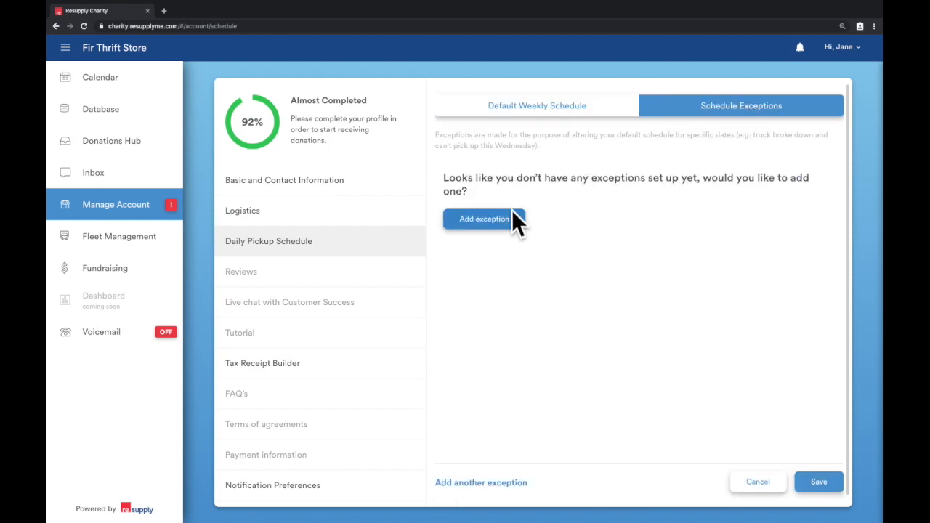
pyautogui.click(484, 218)
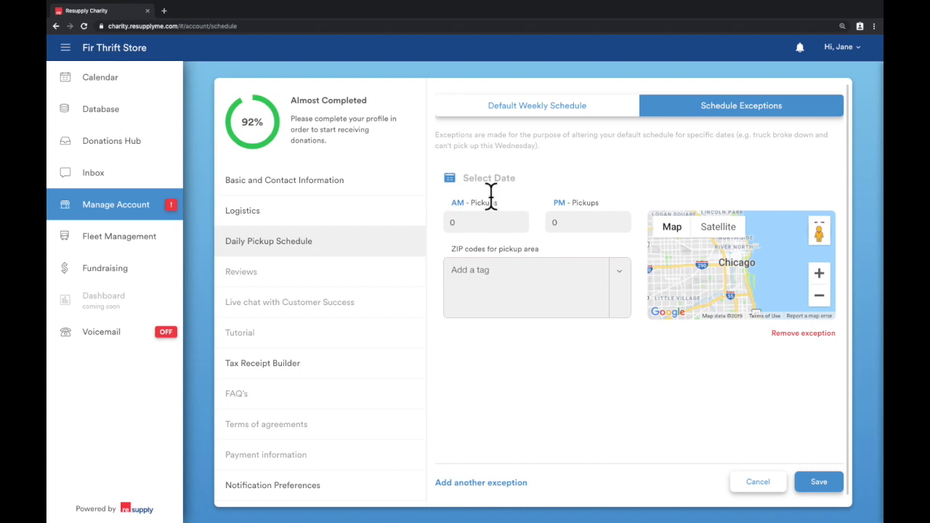
pyautogui.moveTo(454, 188)
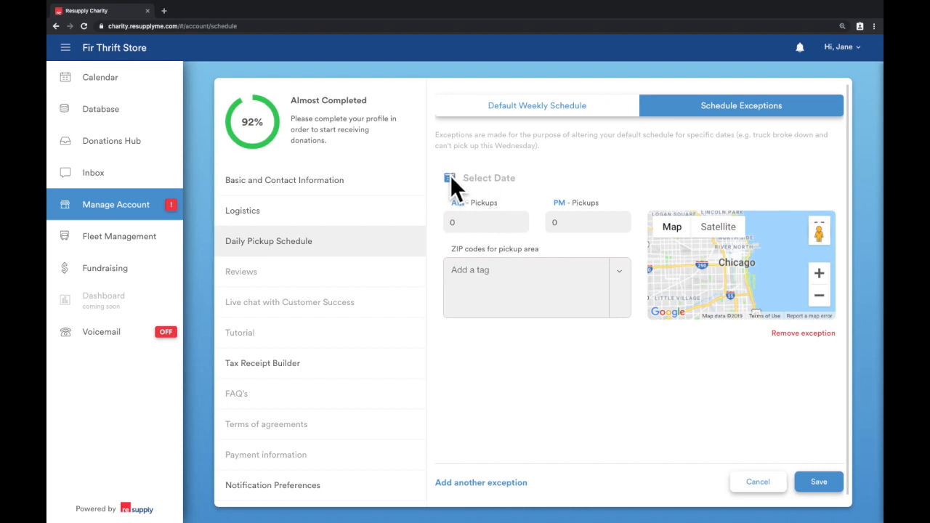
pyautogui.click(450, 178)
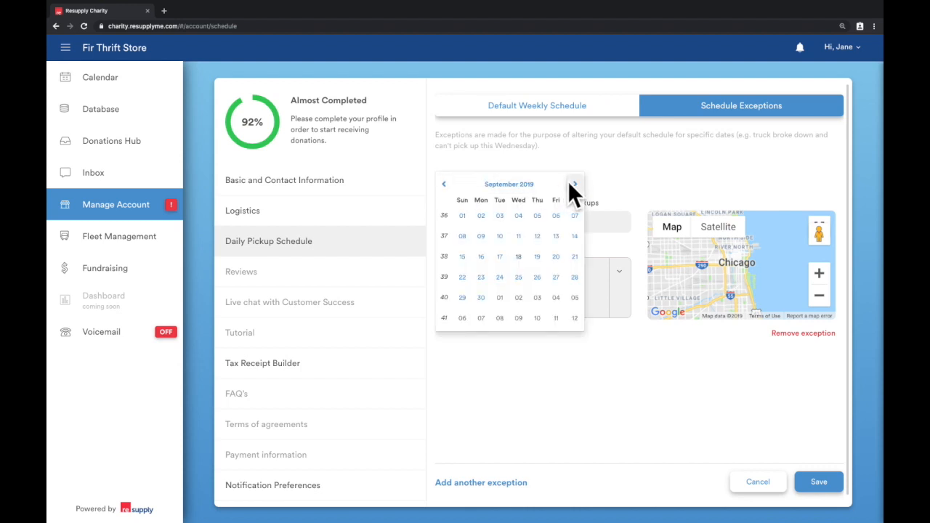
pyautogui.click(575, 183)
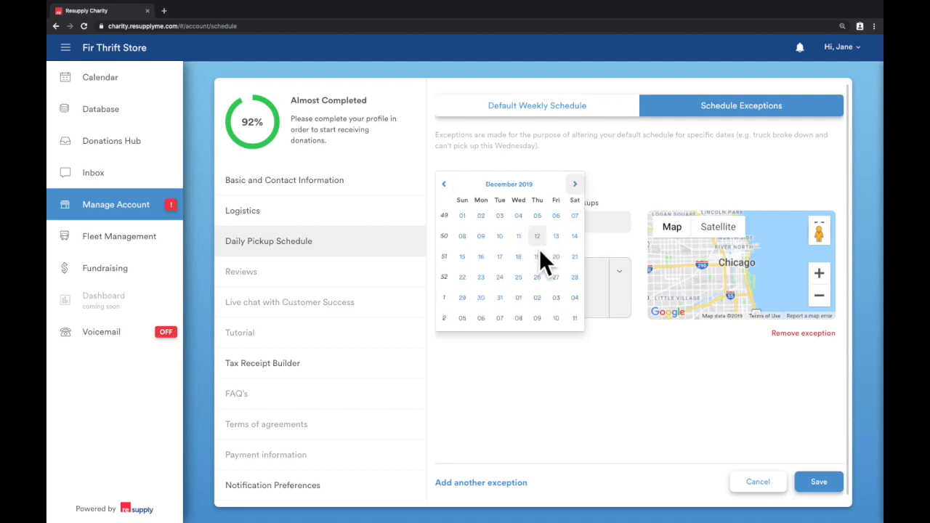
# - Add ZIP 99501 with zero AM and PM pickups and save the Christmas exception
pyautogui.click(517, 276)
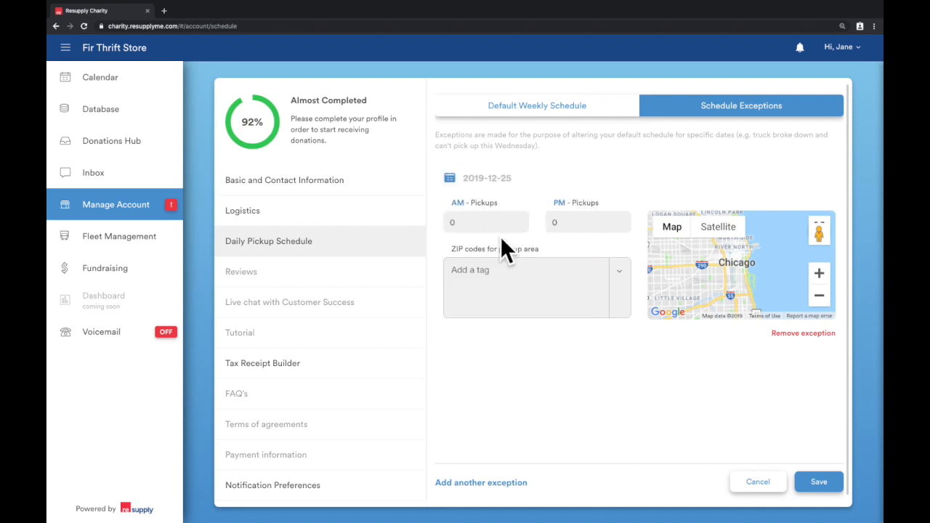
pyautogui.write('99501')
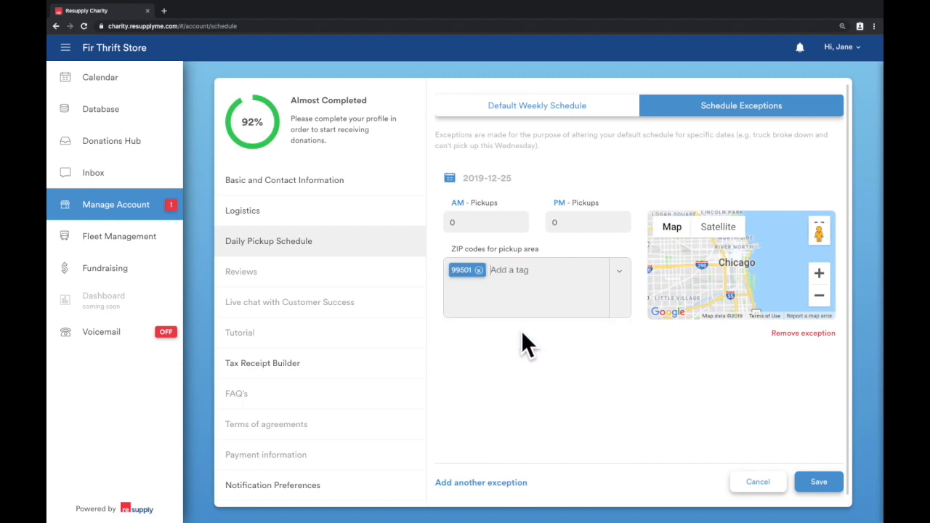
pyautogui.moveTo(814, 482)
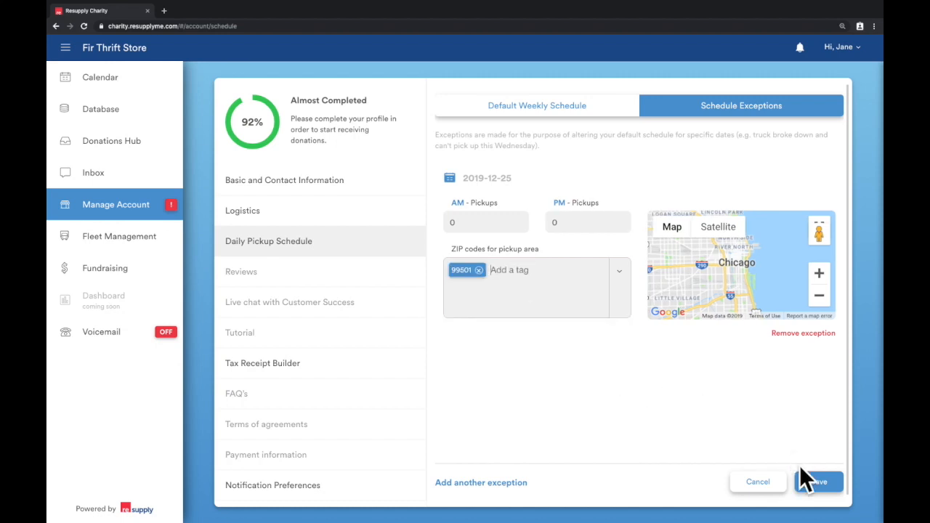
pyautogui.click(818, 483)
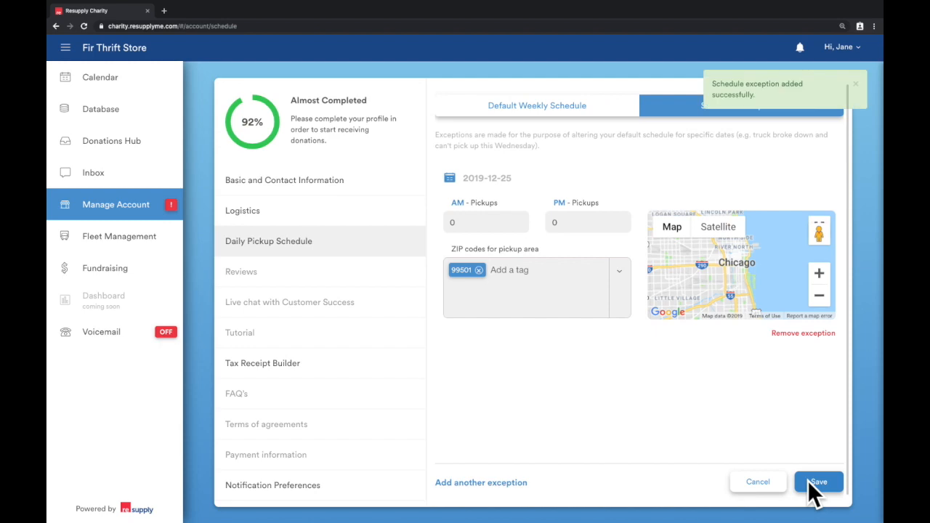
pyautogui.moveTo(802, 109)
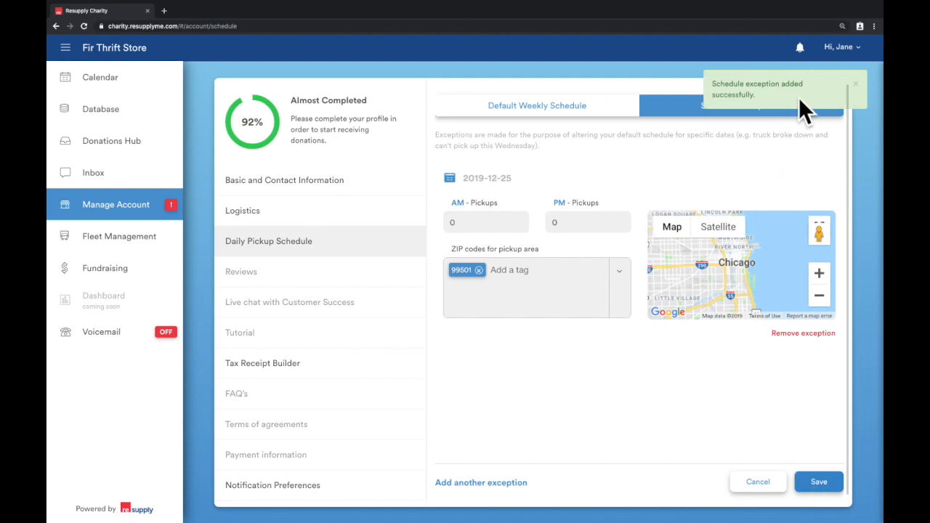
pyautogui.moveTo(846, 102)
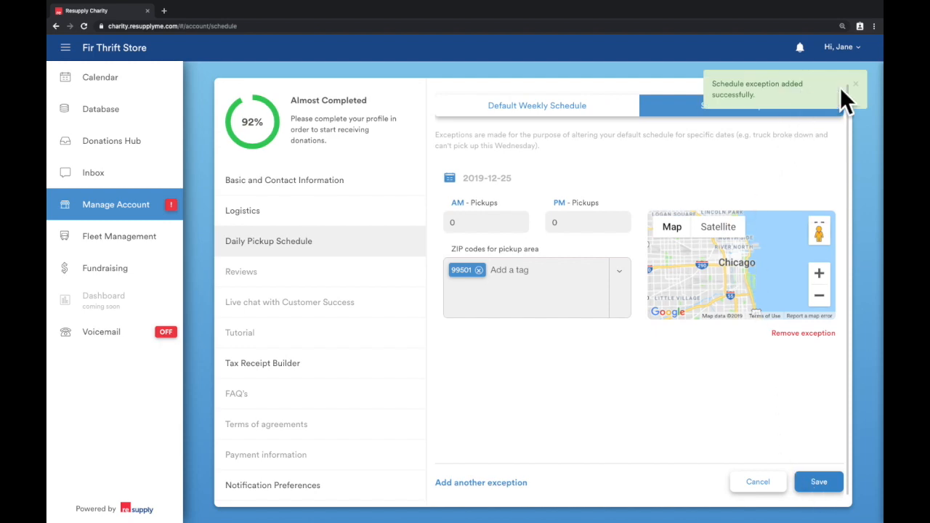
pyautogui.click(262, 363)
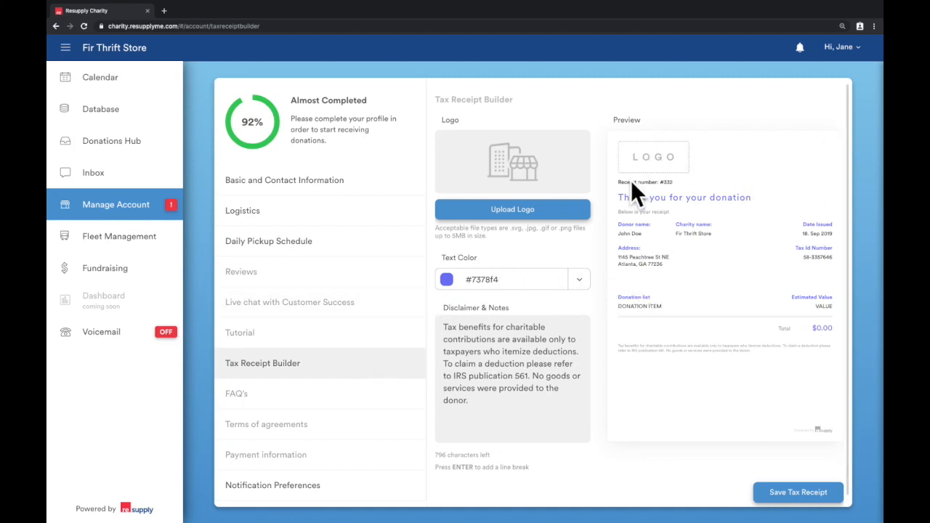
pyautogui.moveTo(545, 250)
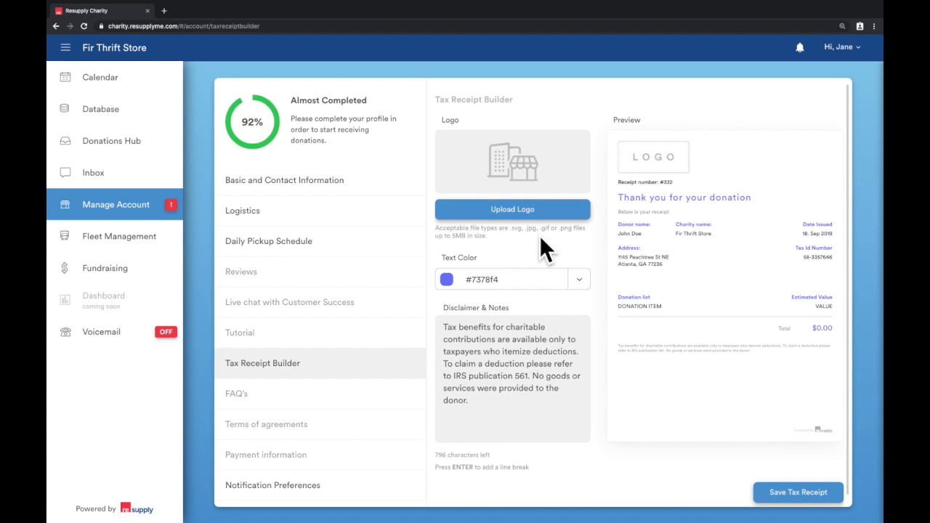
# - Use the Christmas tree logo, text colour #080809 and 'Customize!' in the disclaimer, then save the tax receipt
pyautogui.click(512, 209)
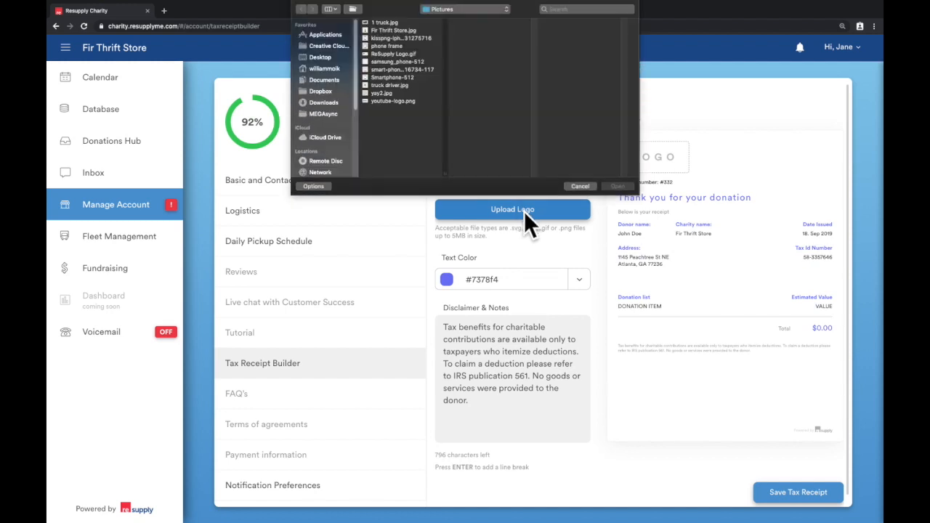
pyautogui.click(394, 30)
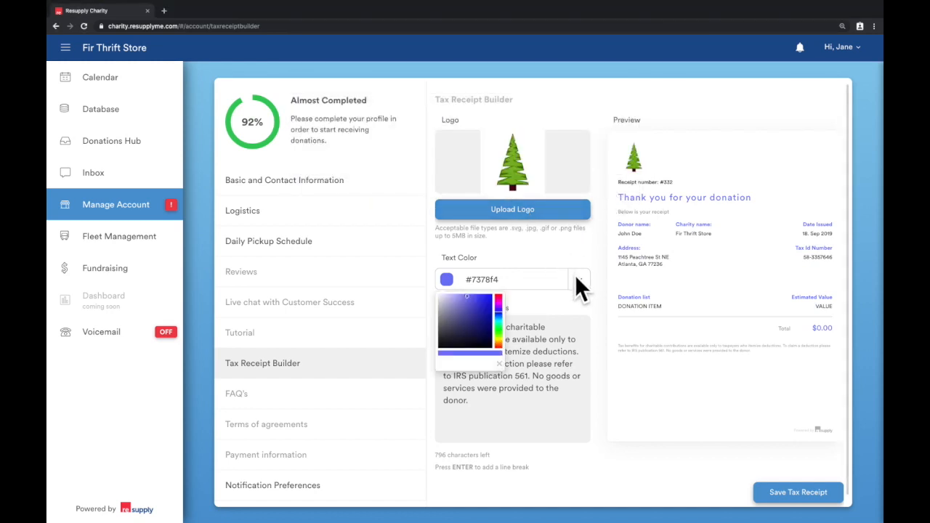
pyautogui.click(445, 353)
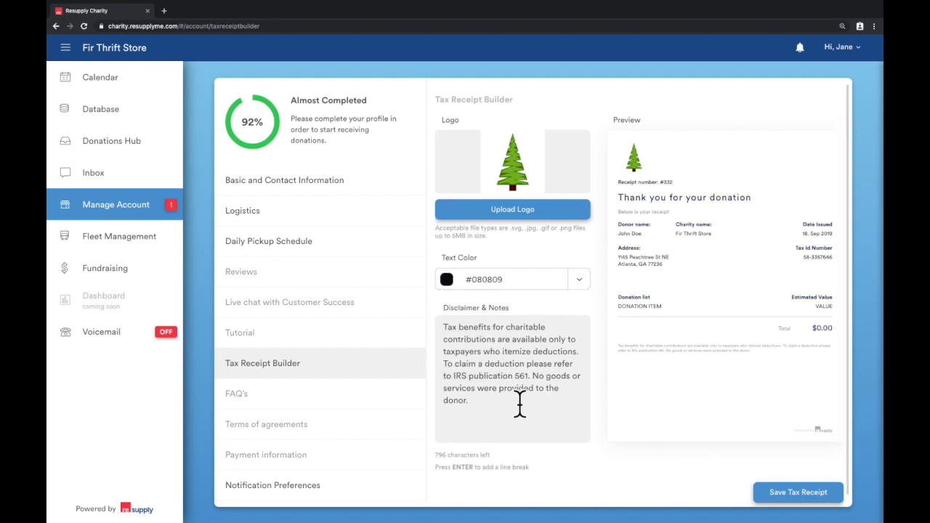
pyautogui.write('Cust')
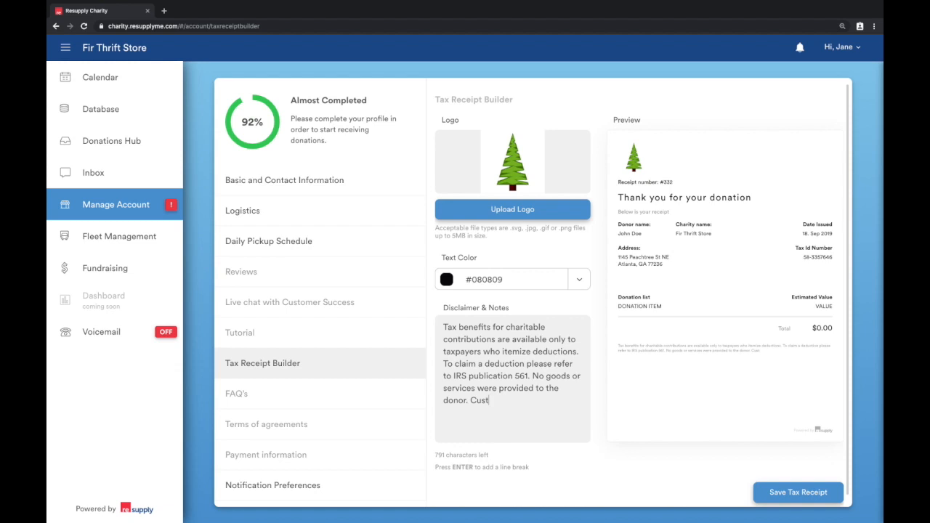
pyautogui.write('omize!')
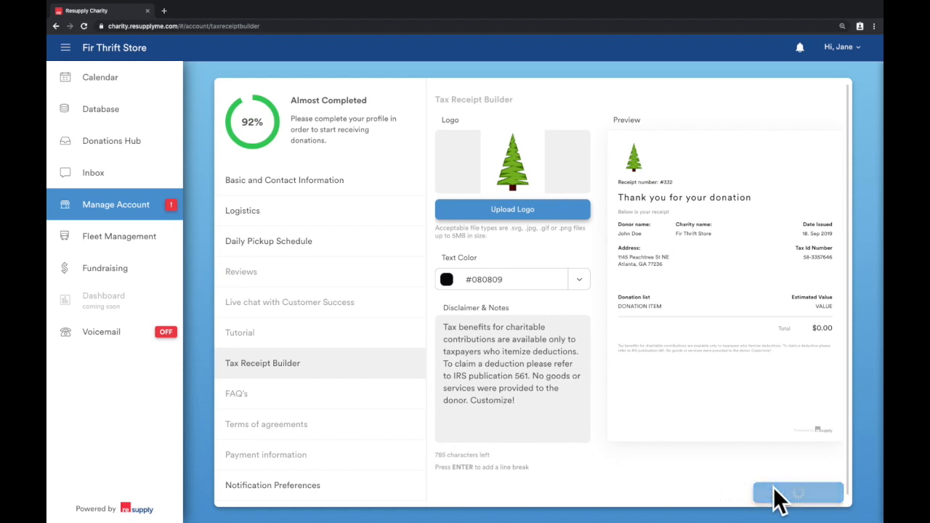
pyautogui.click(796, 491)
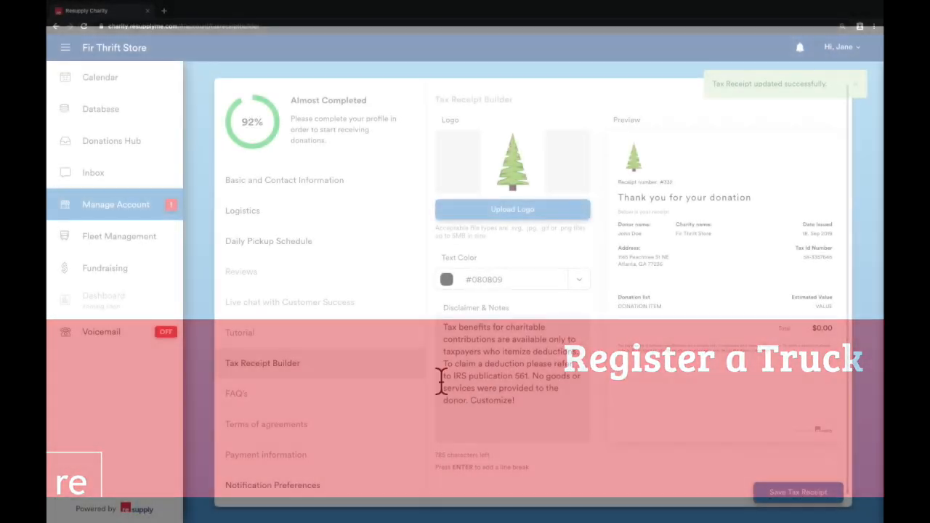
# - In Fleet Management > Truck Registration, start a new truck with the yellow truck photo
pyautogui.click(119, 236)
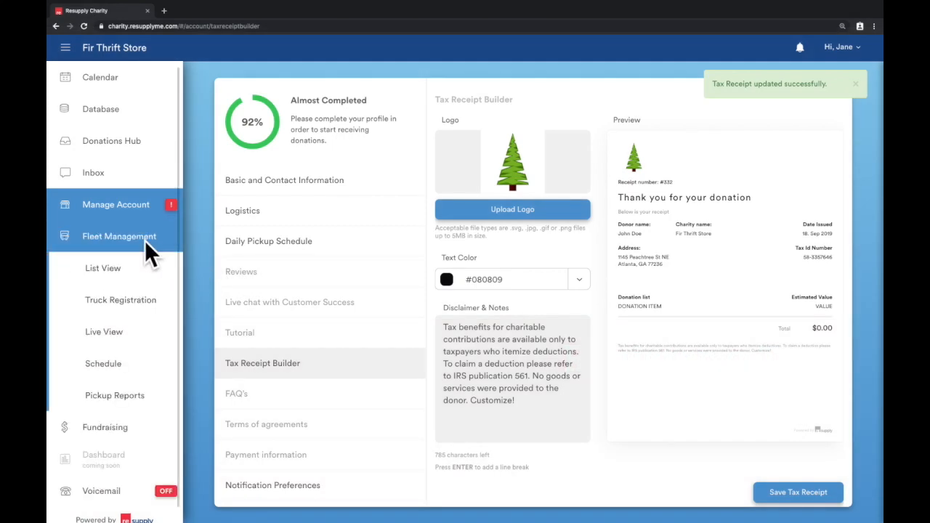
pyautogui.moveTo(120, 300)
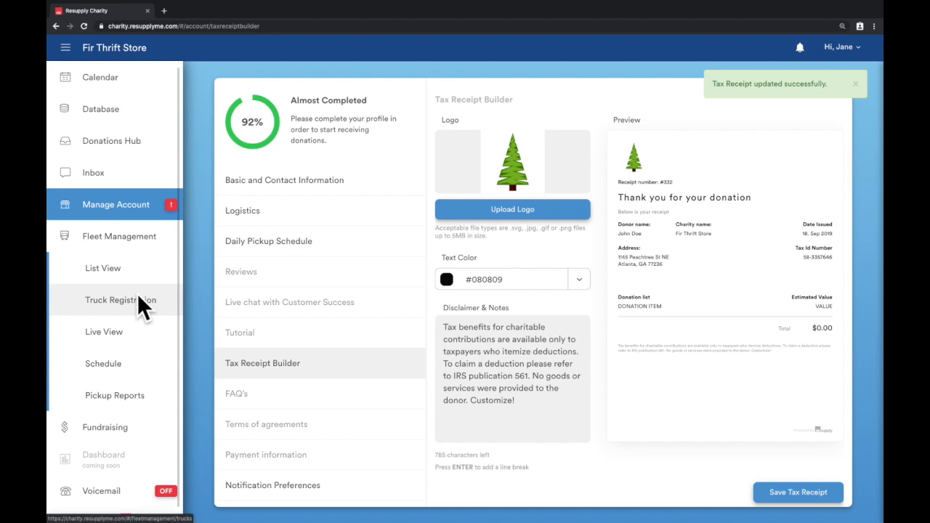
pyautogui.click(121, 299)
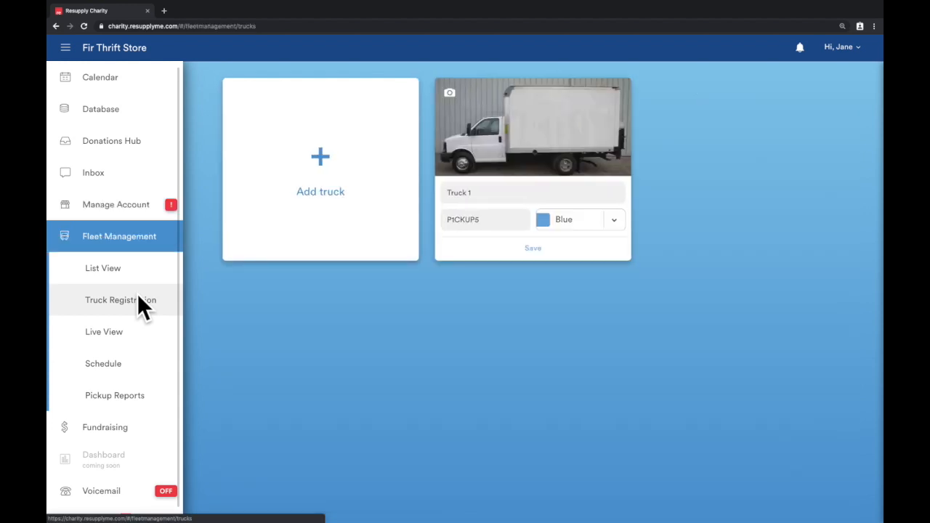
pyautogui.click(320, 167)
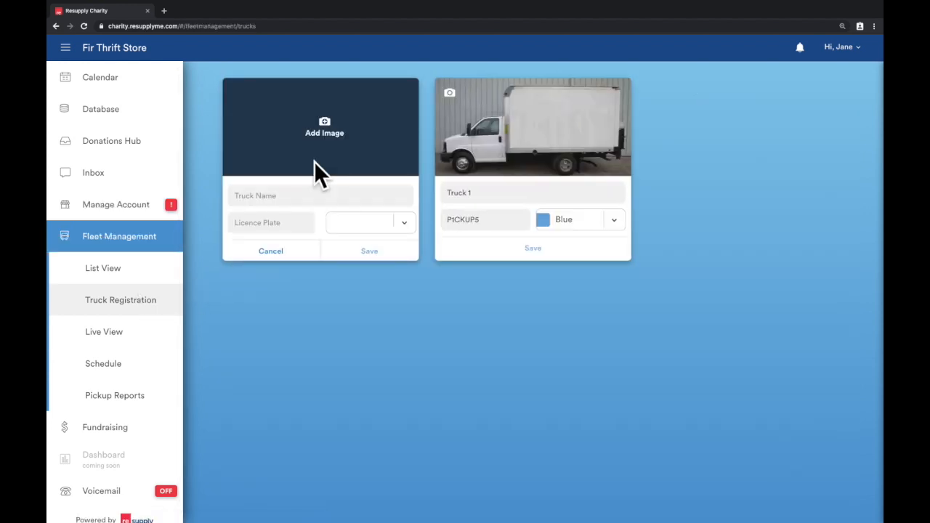
pyautogui.moveTo(331, 138)
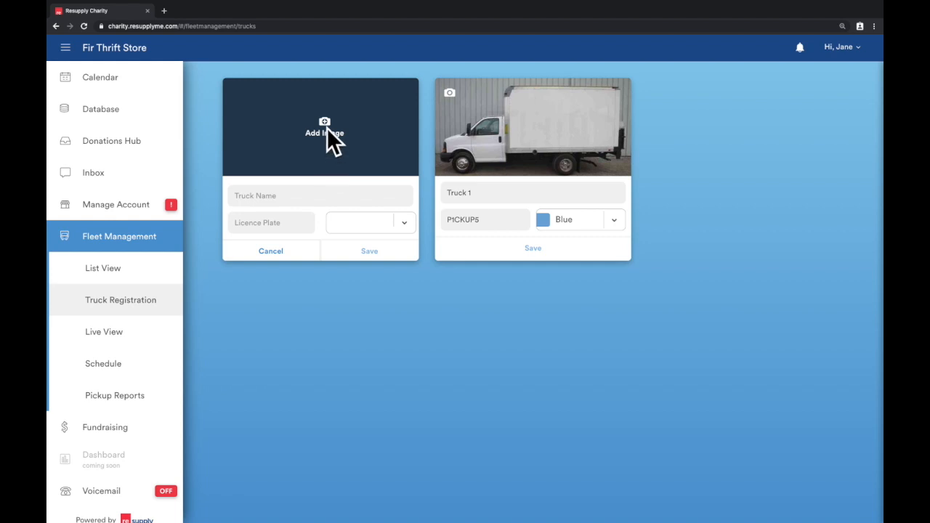
pyautogui.click(324, 130)
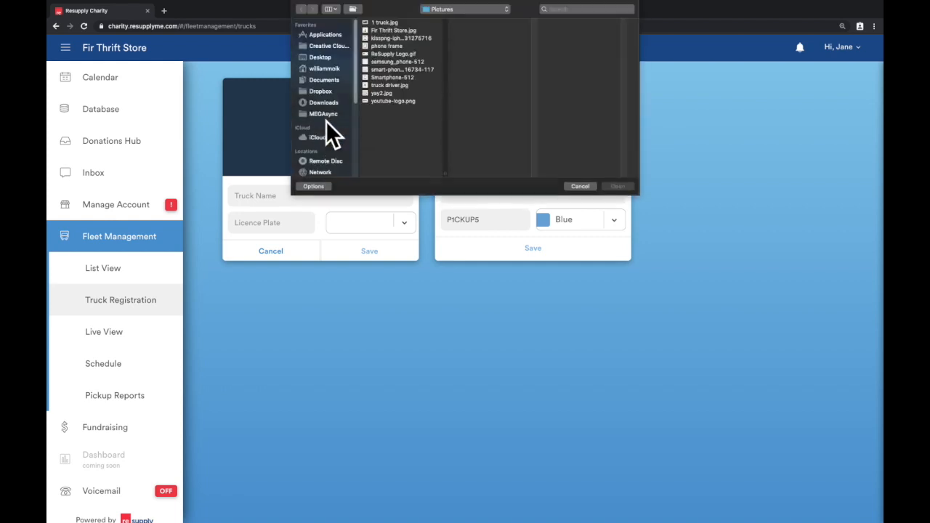
pyautogui.click(385, 22)
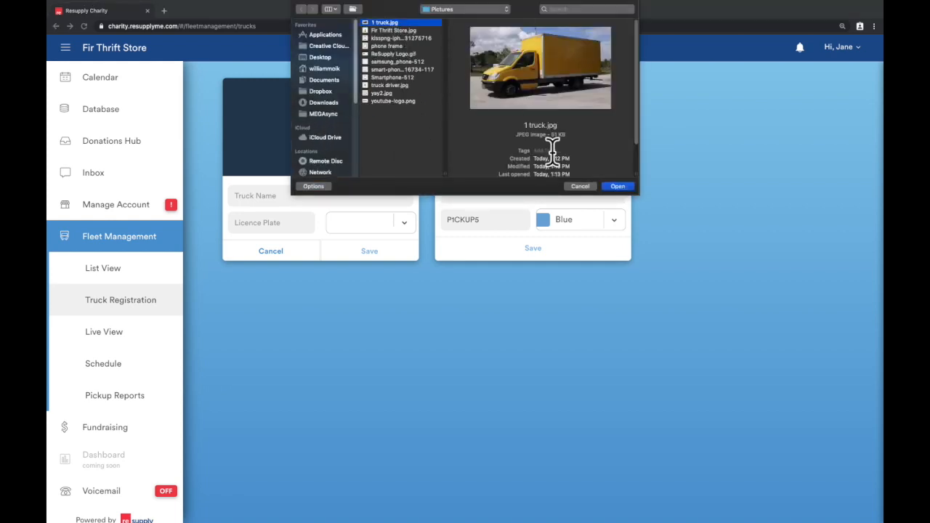
# - Name it Truck 2, enter the licence plate, set colour Orange and save
pyautogui.click(617, 186)
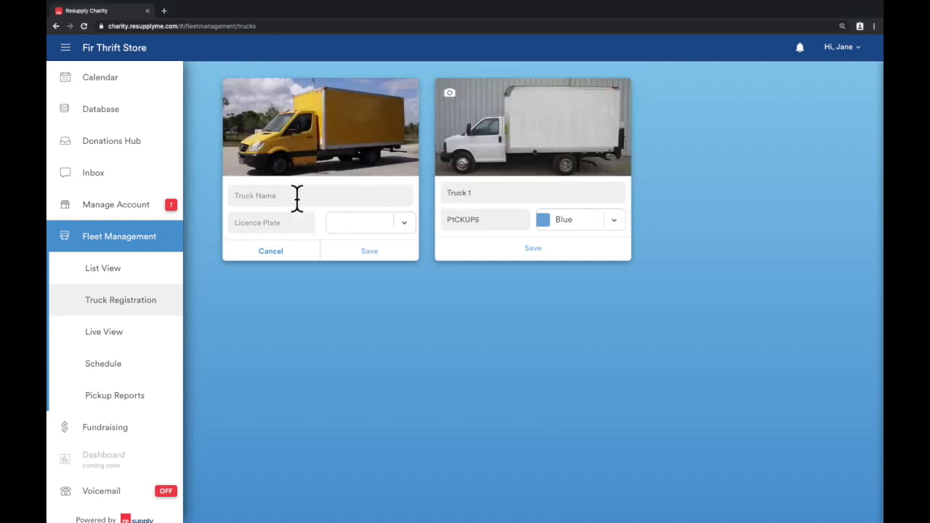
pyautogui.write('Truck')
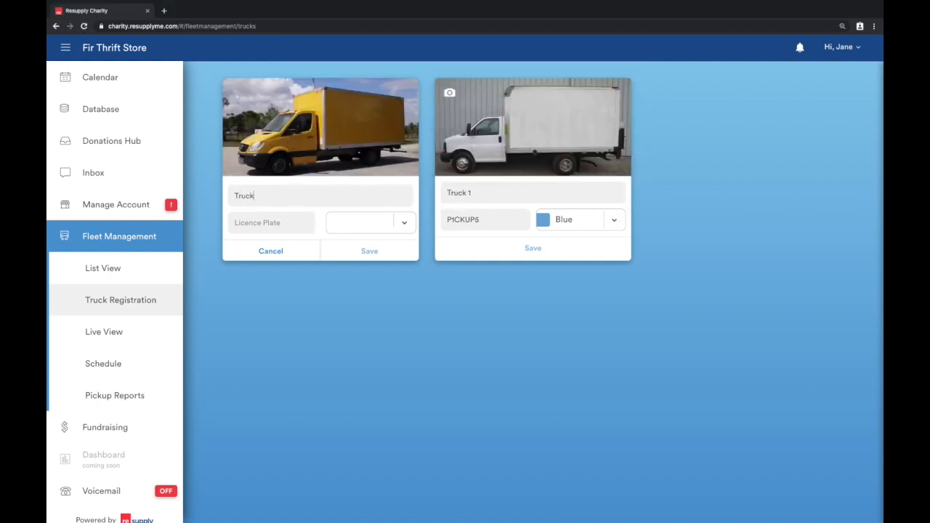
pyautogui.write('2')
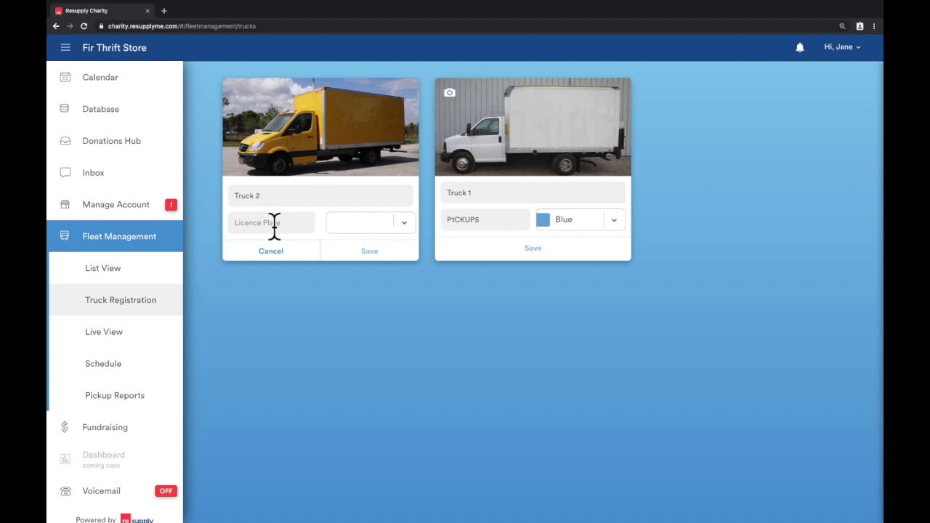
pyautogui.write('R3SUPP1Y')
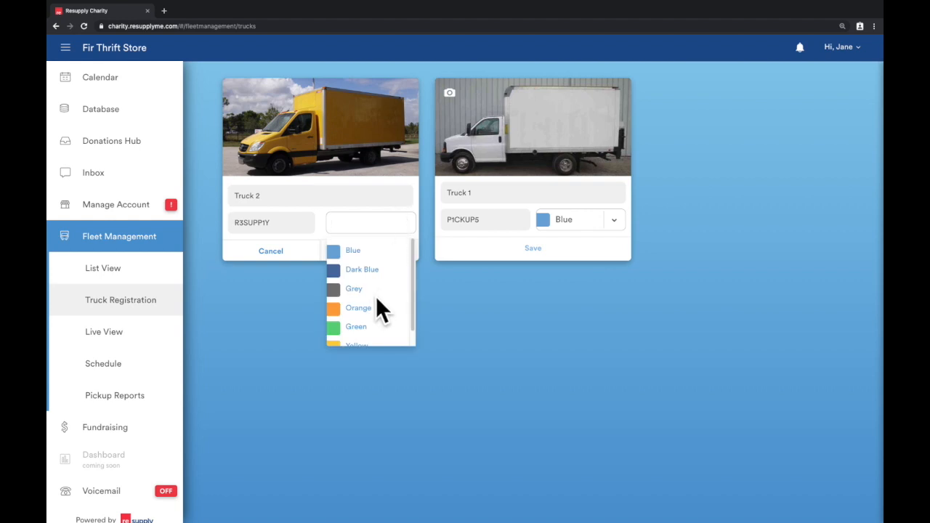
pyautogui.click(358, 308)
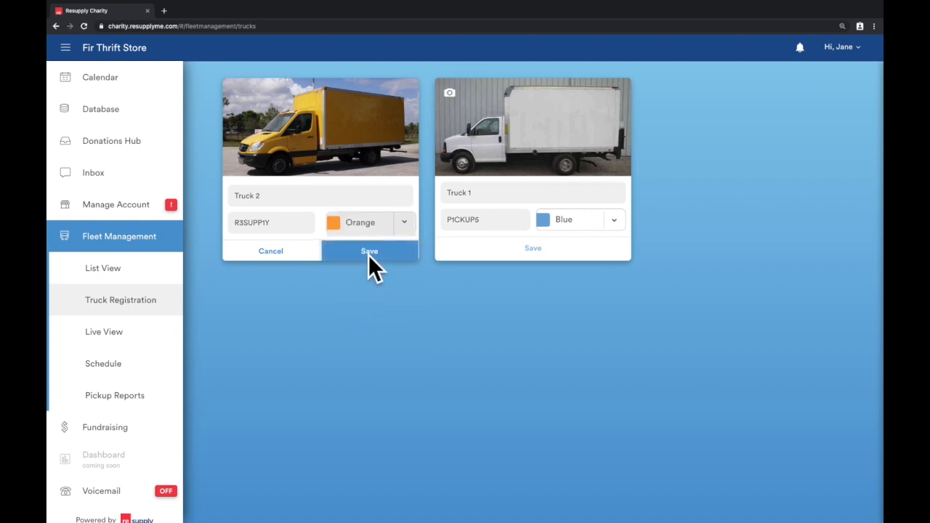
pyautogui.click(370, 250)
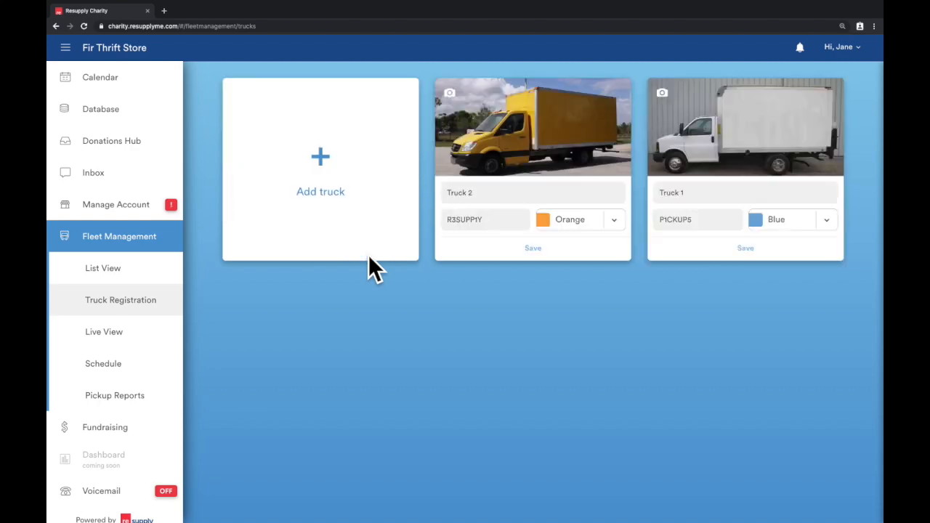